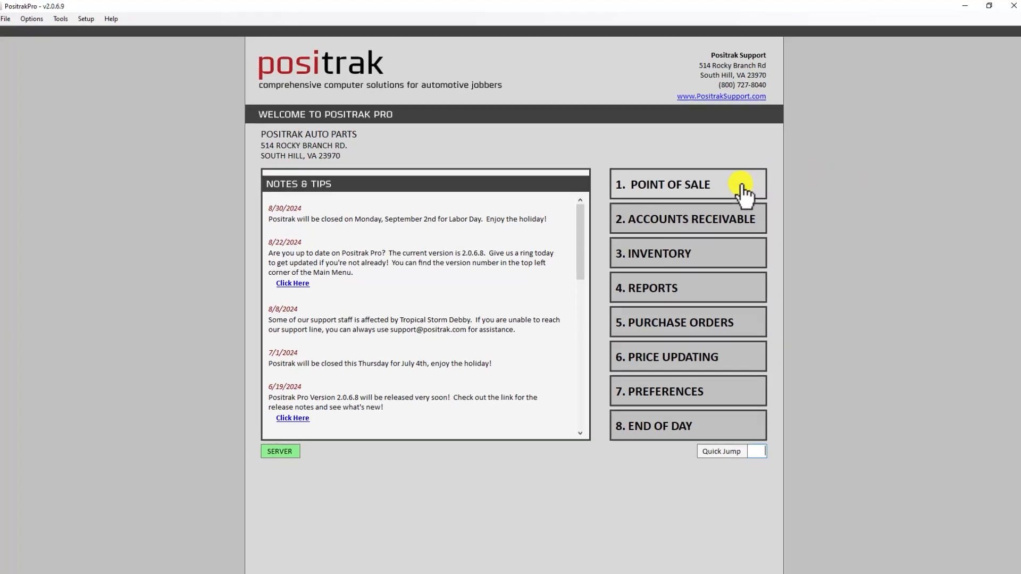
Step: Open Point of Sale from the main menu to get a blank cash-customer invoice
{"action": "left_click", "coordinate": [666, 184]}
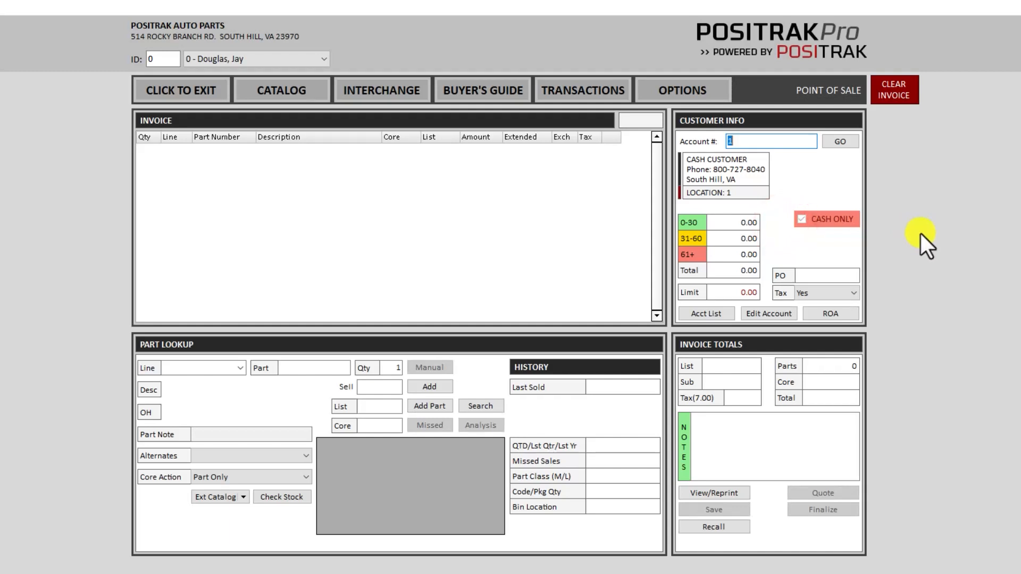
{"action": "mouse_move", "coordinate": [963, 128]}
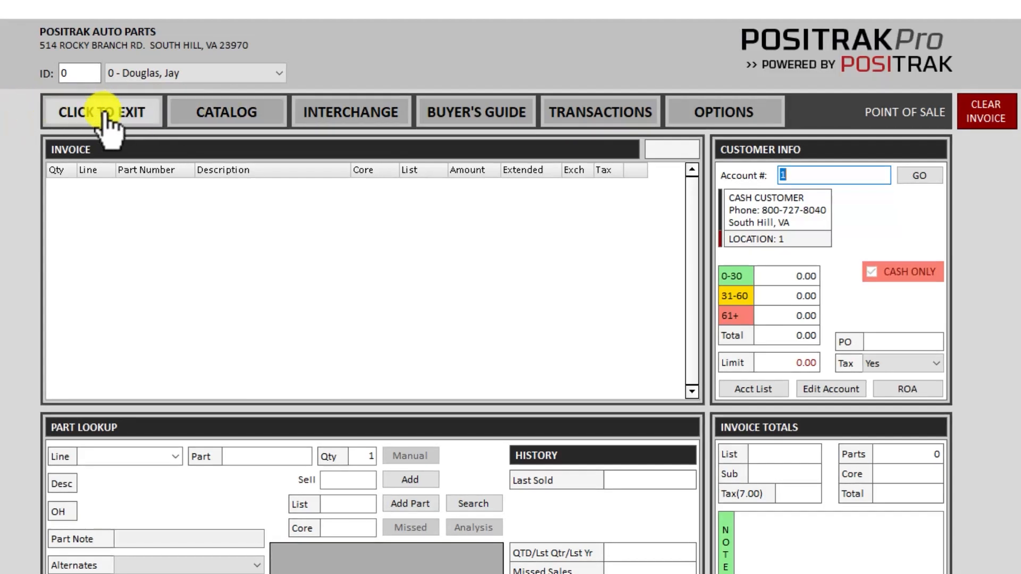
{"action": "mouse_move", "coordinate": [572, 105]}
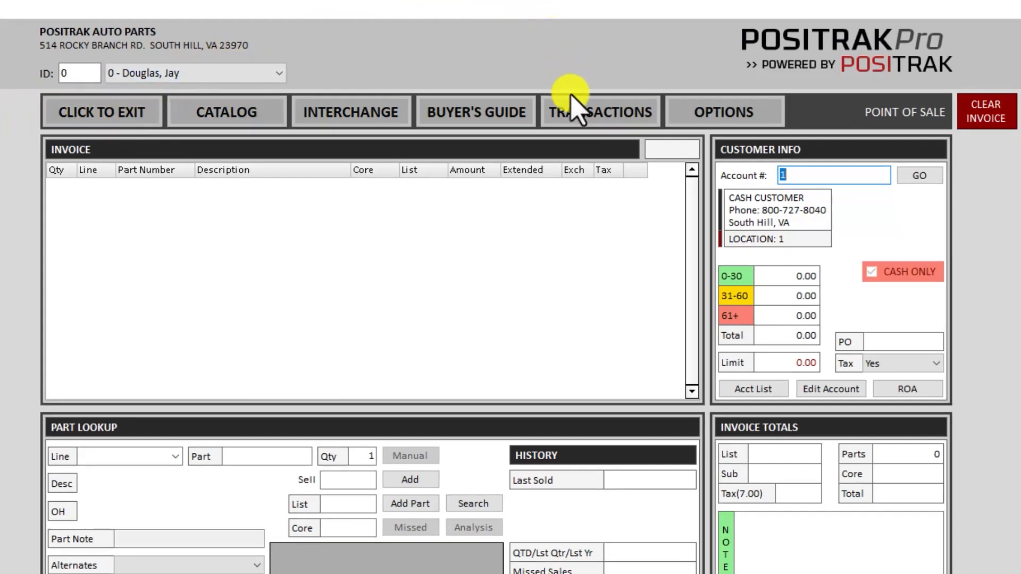
{"action": "mouse_move", "coordinate": [1003, 215]}
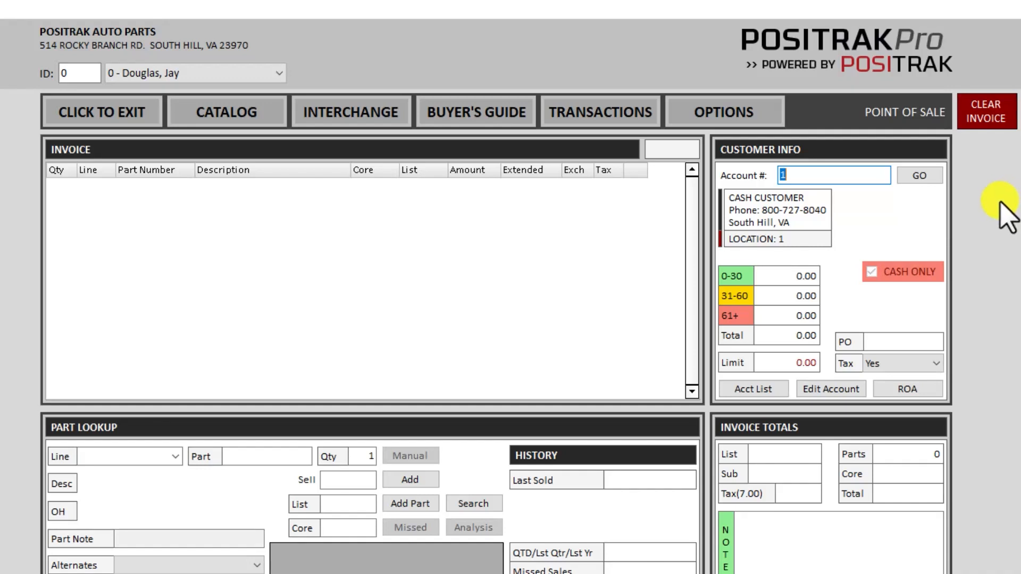
{"action": "mouse_move", "coordinate": [623, 150]}
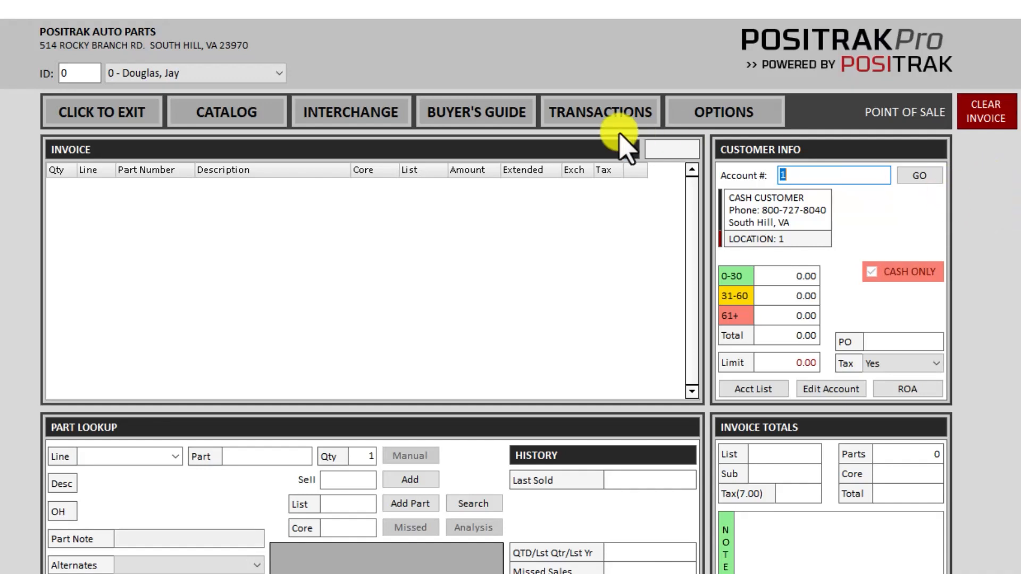
{"action": "mouse_move", "coordinate": [583, 137]}
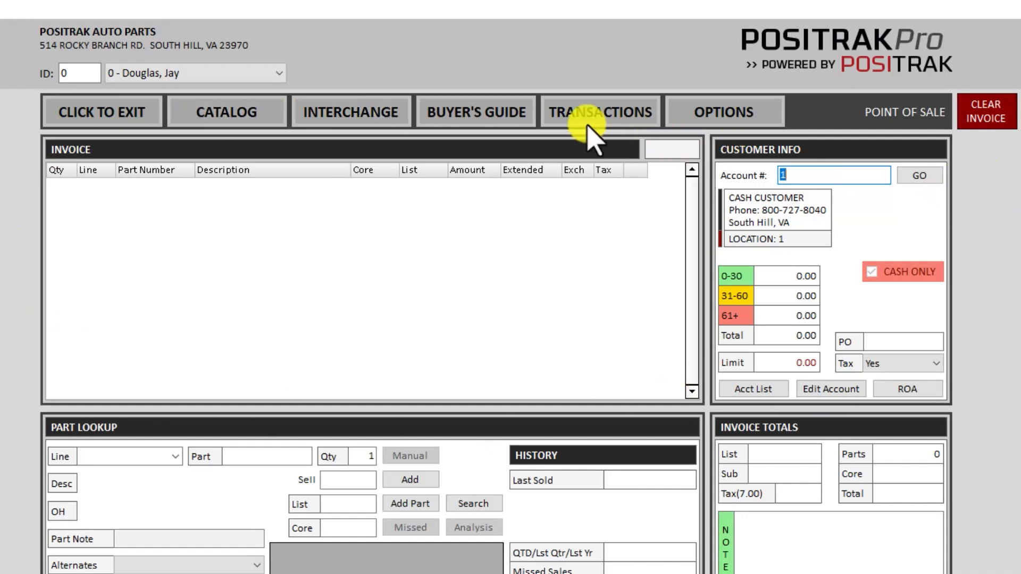
{"action": "mouse_move", "coordinate": [669, 249]}
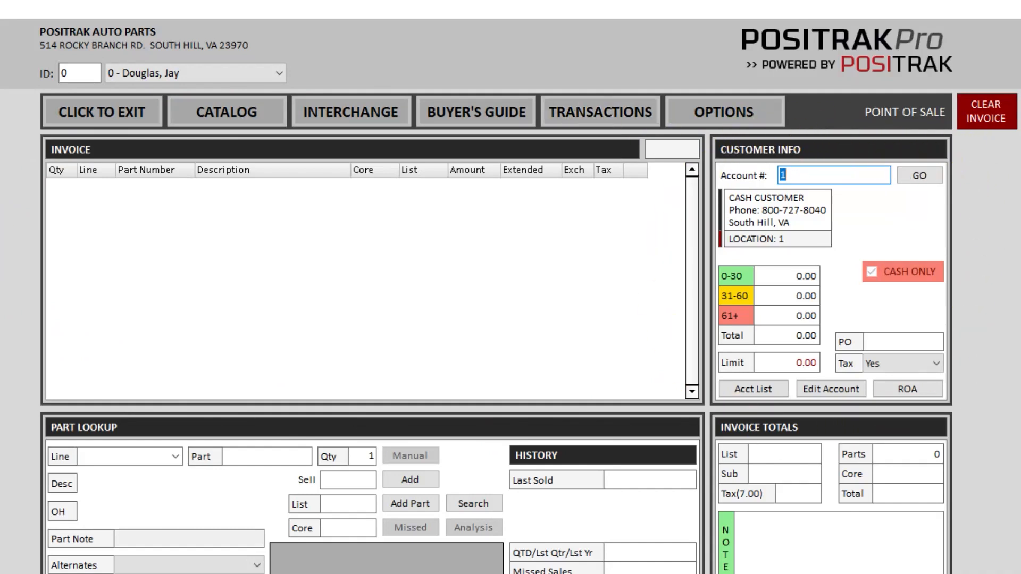
{"action": "scroll", "scroll_direction": "down", "scroll_amount": 3}
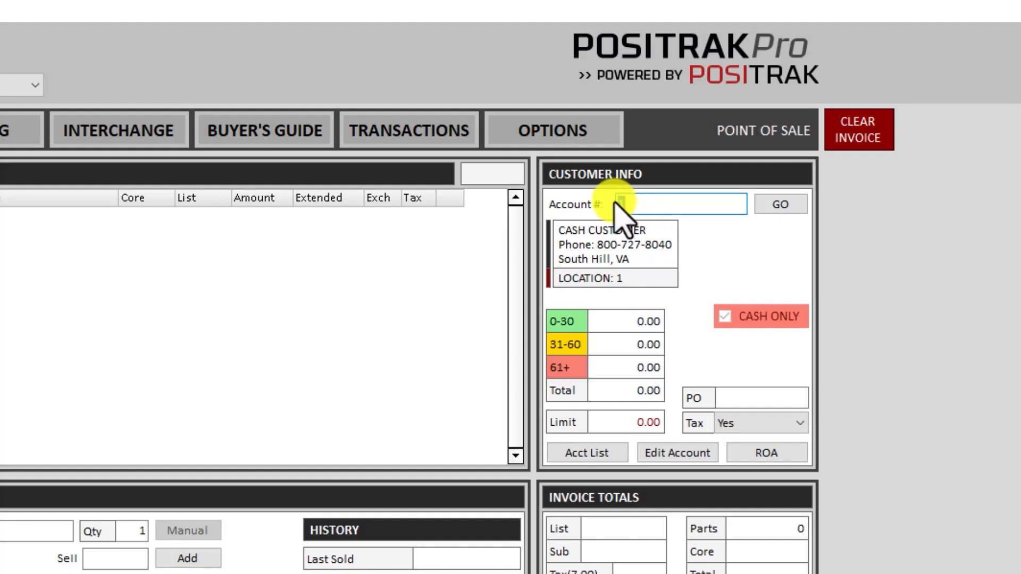
Step: Search the Account # field for 'joh' and load Johnson's Garage (account 9)
{"action": "left_click", "coordinate": [657, 204]}
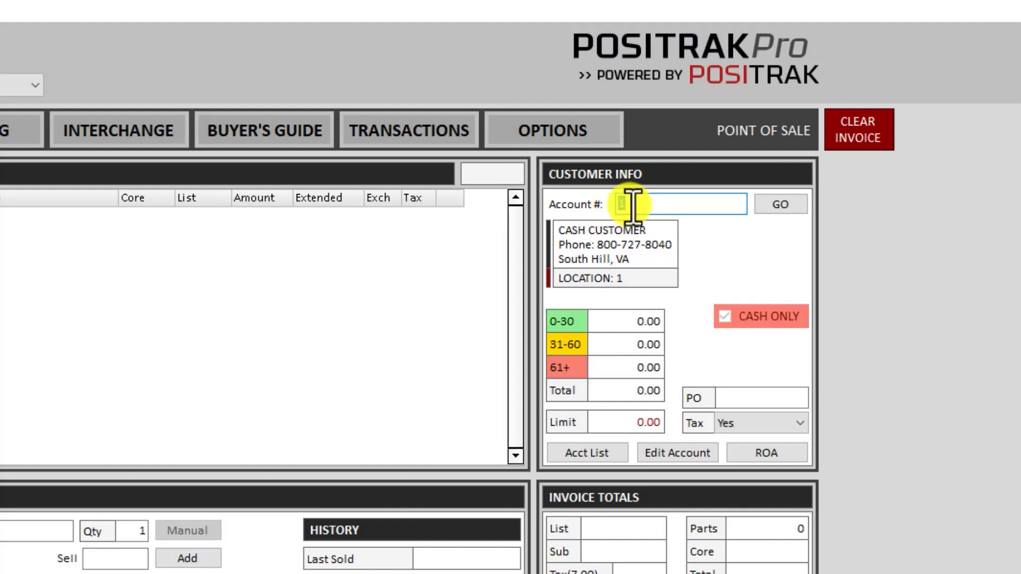
{"action": "type", "text": "1"}
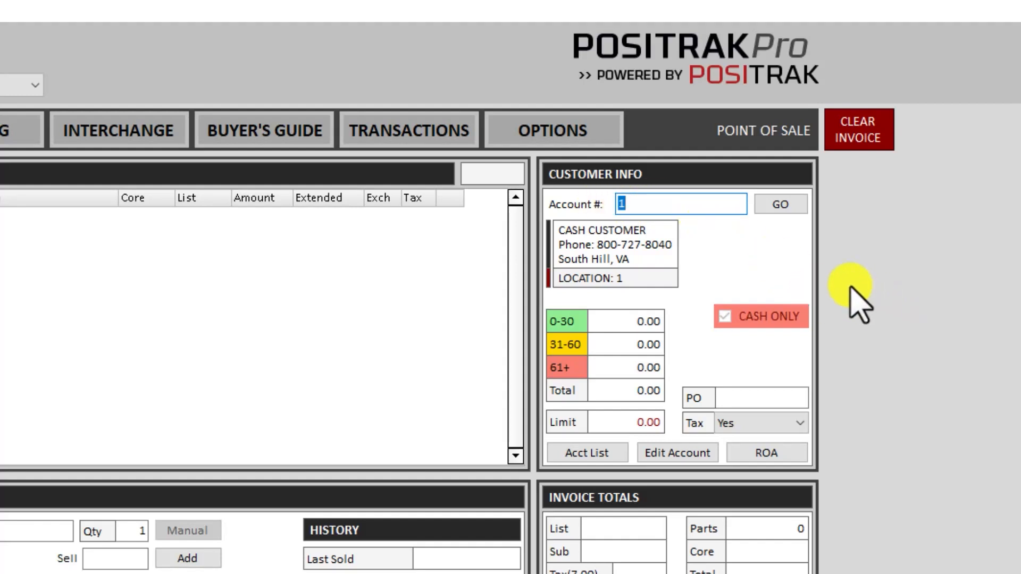
{"action": "mouse_move", "coordinate": [671, 203]}
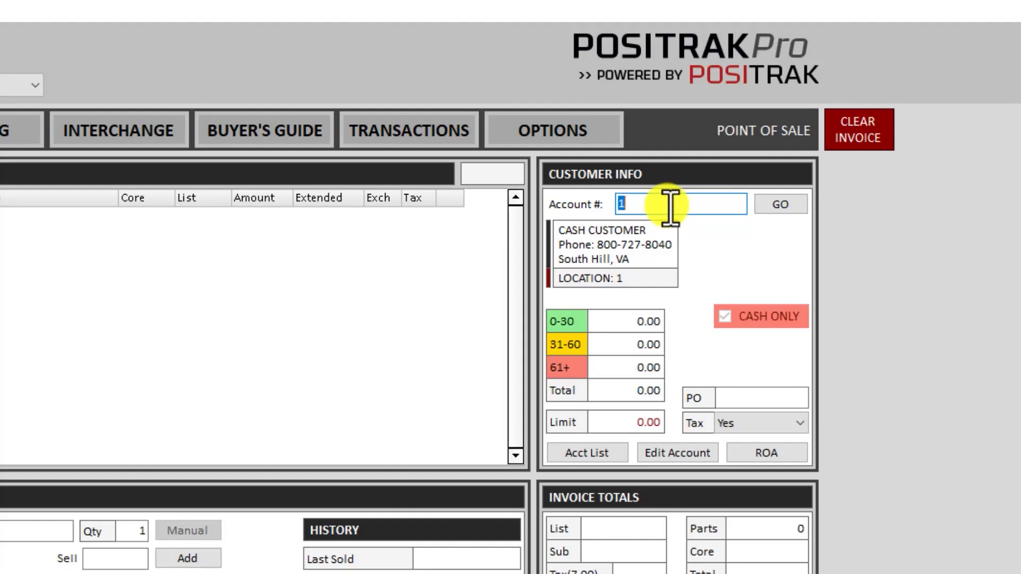
{"action": "type", "text": "joh"}
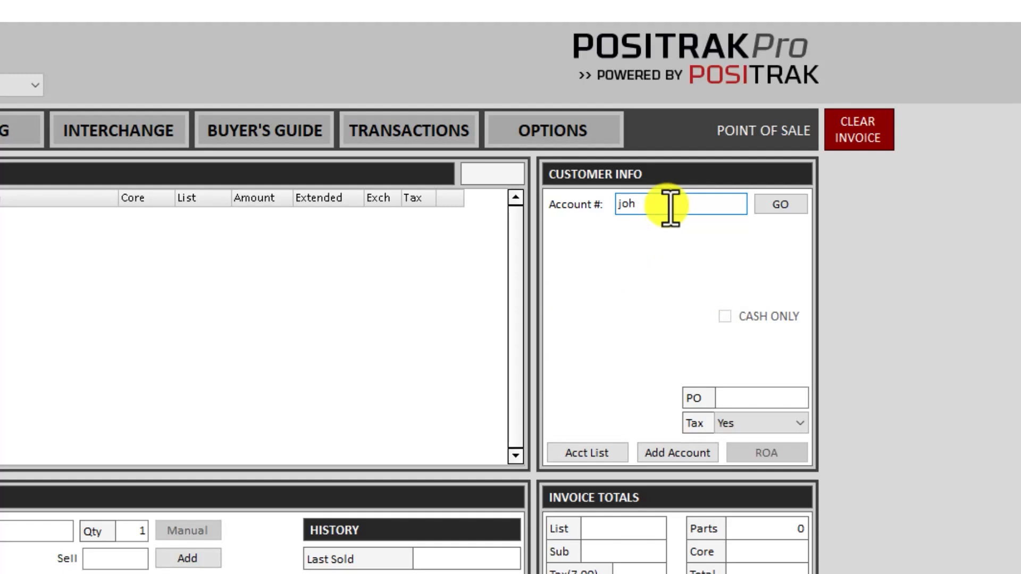
{"action": "left_click", "coordinate": [780, 204]}
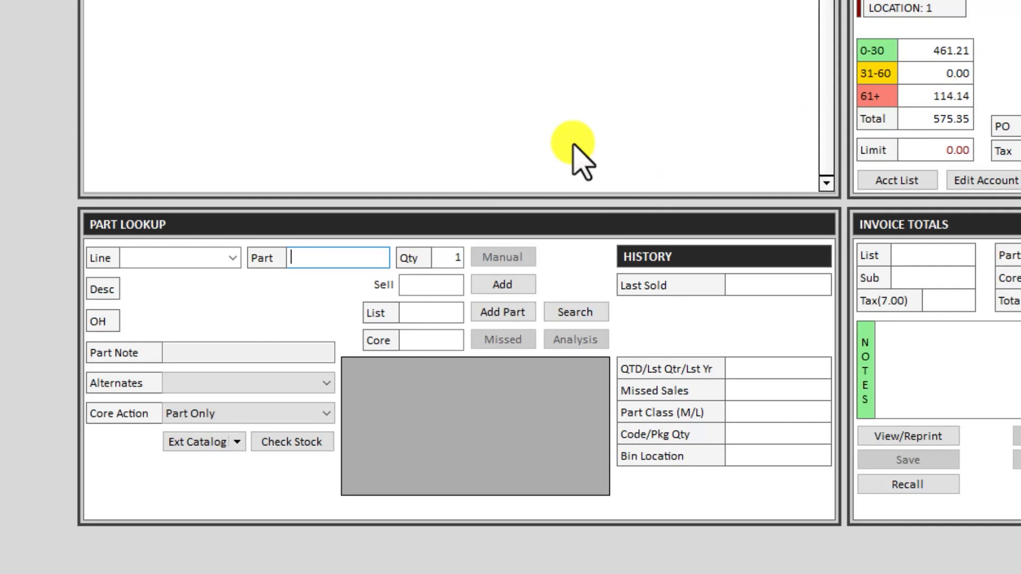
Step: Add SF16 Seafoam, the ANCO 3122 wiper blade and 5061320 Rain-X to the invoice
{"action": "type", "text": "sf16"}
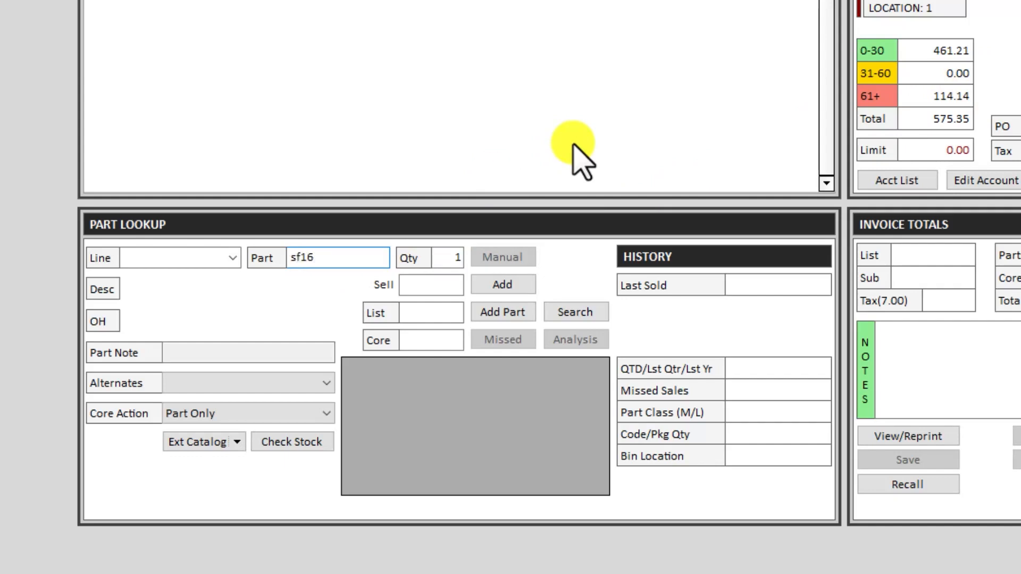
{"action": "key", "text": "Enter"}
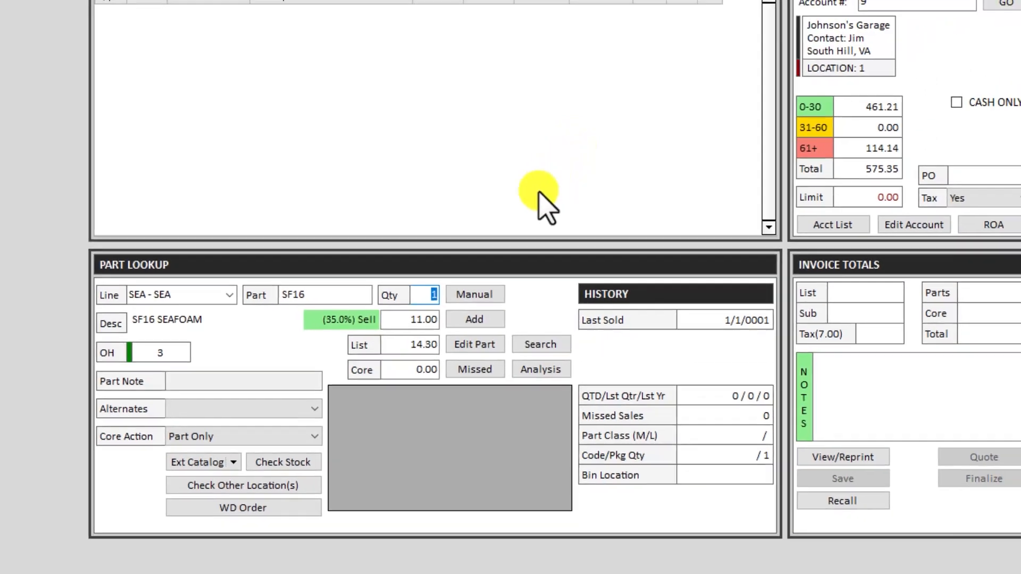
{"action": "left_click", "coordinate": [474, 319]}
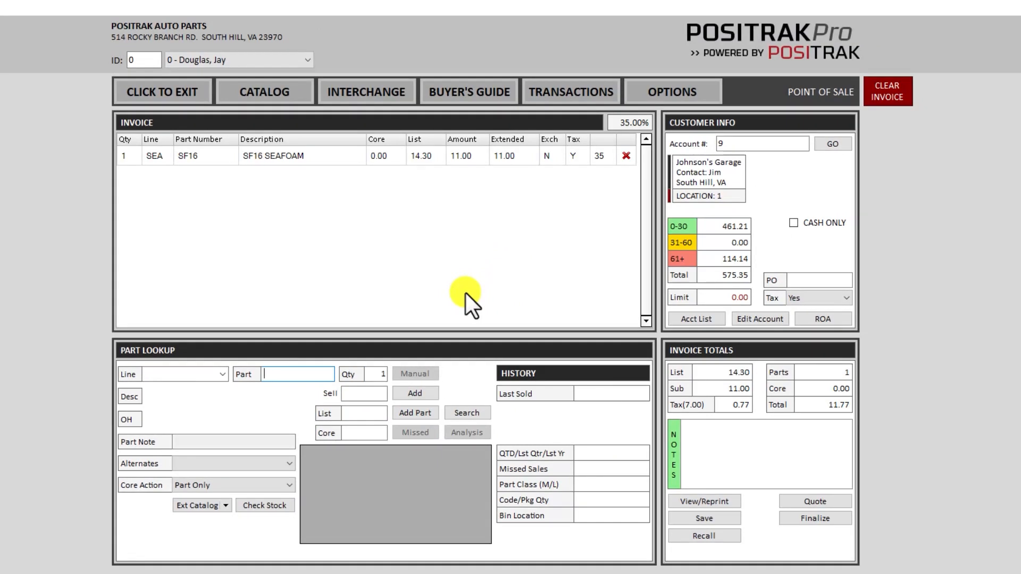
{"action": "type", "text": "3122"}
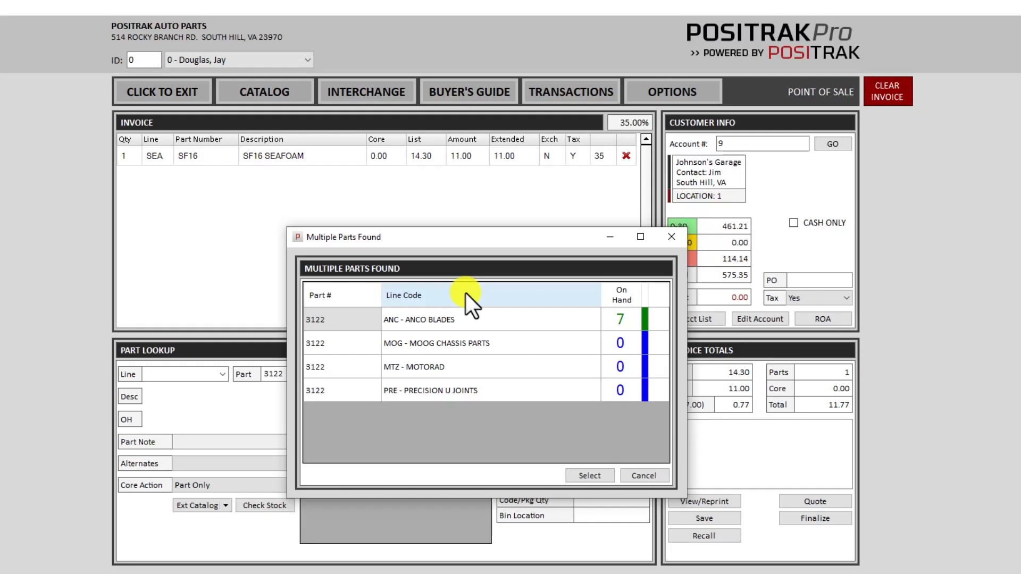
{"action": "mouse_move", "coordinate": [361, 303]}
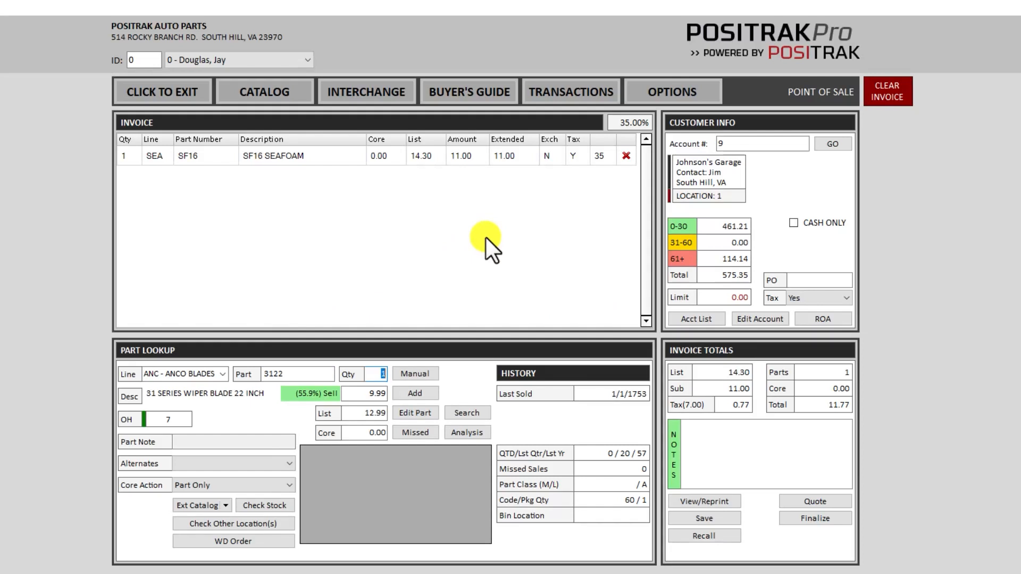
{"action": "left_click", "coordinate": [414, 392]}
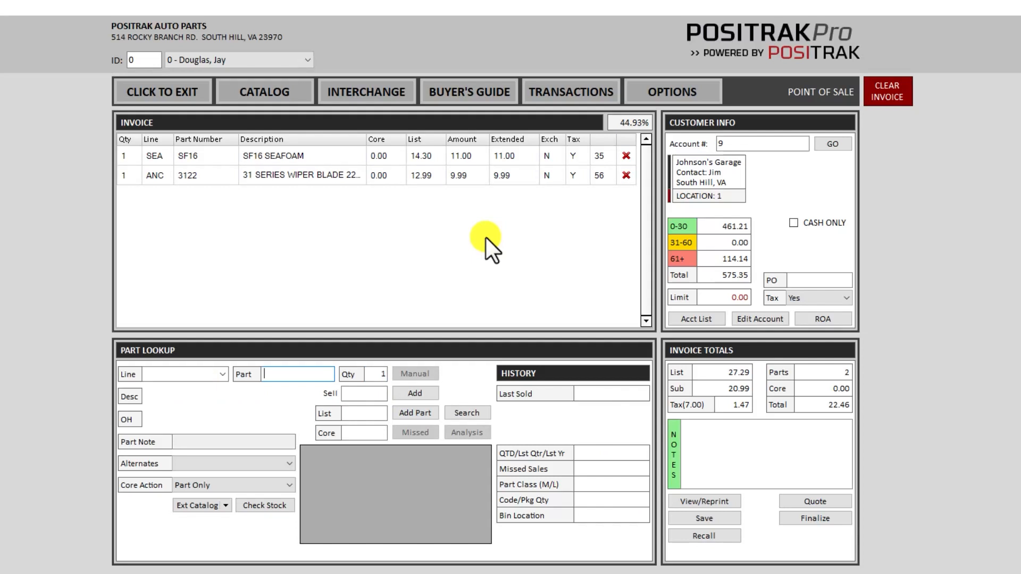
{"action": "type", "text": "5061320"}
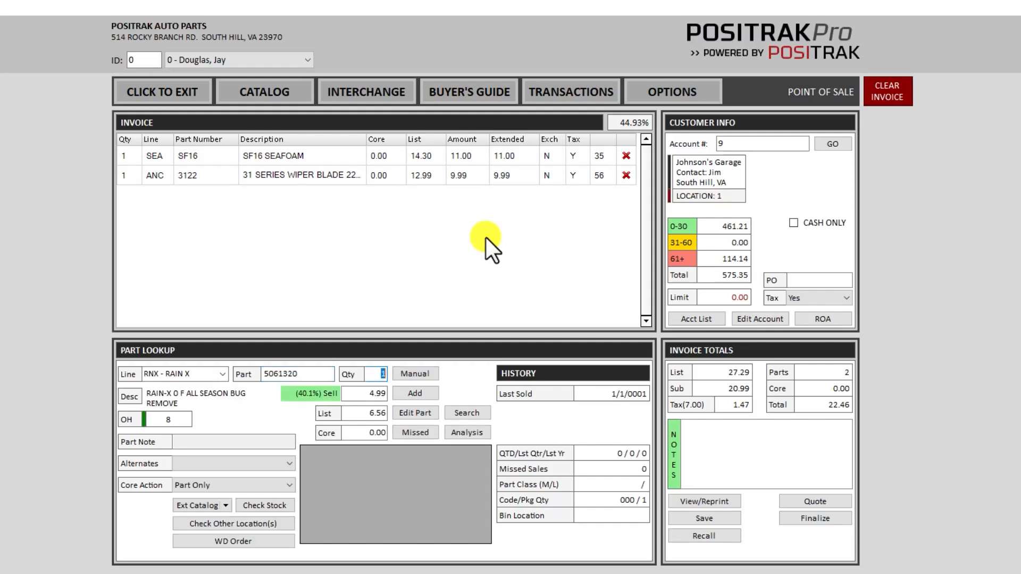
{"action": "left_click", "coordinate": [414, 393]}
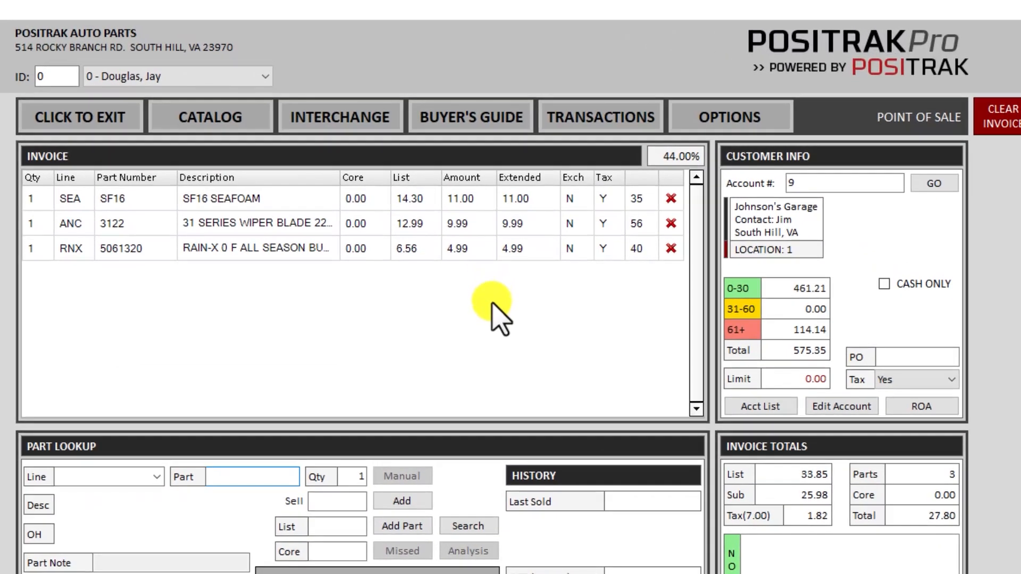
Step: Remove the SF16 Seafoam line and change the wiper blade quantity to 2
{"action": "left_click", "coordinate": [235, 476]}
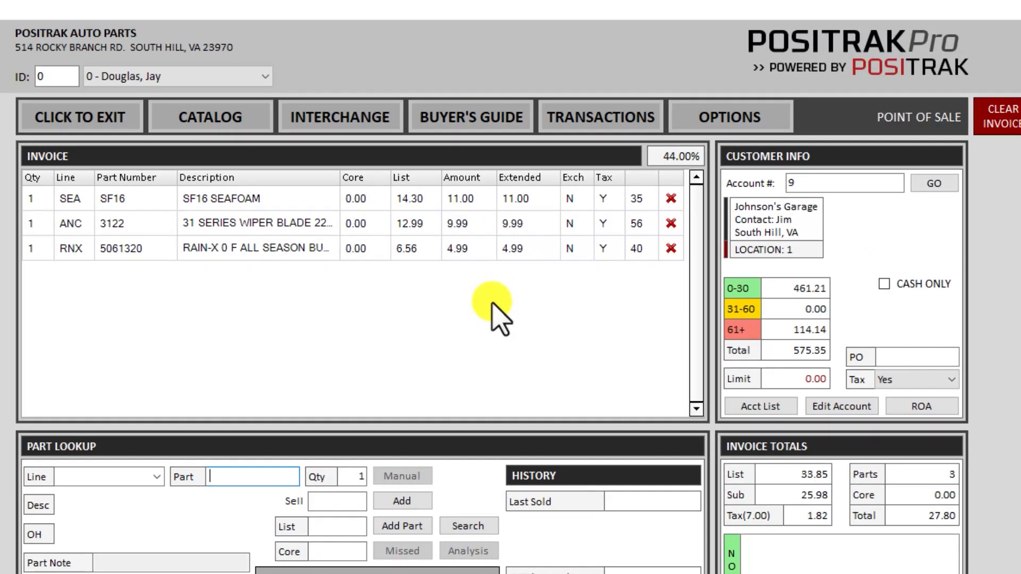
{"action": "mouse_move", "coordinate": [716, 222]}
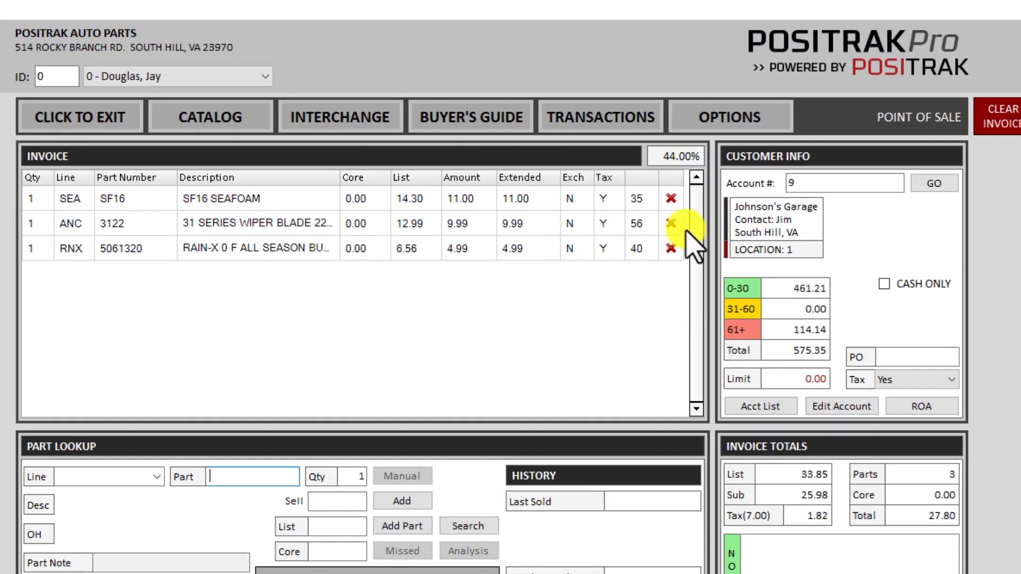
{"action": "mouse_move", "coordinate": [670, 198]}
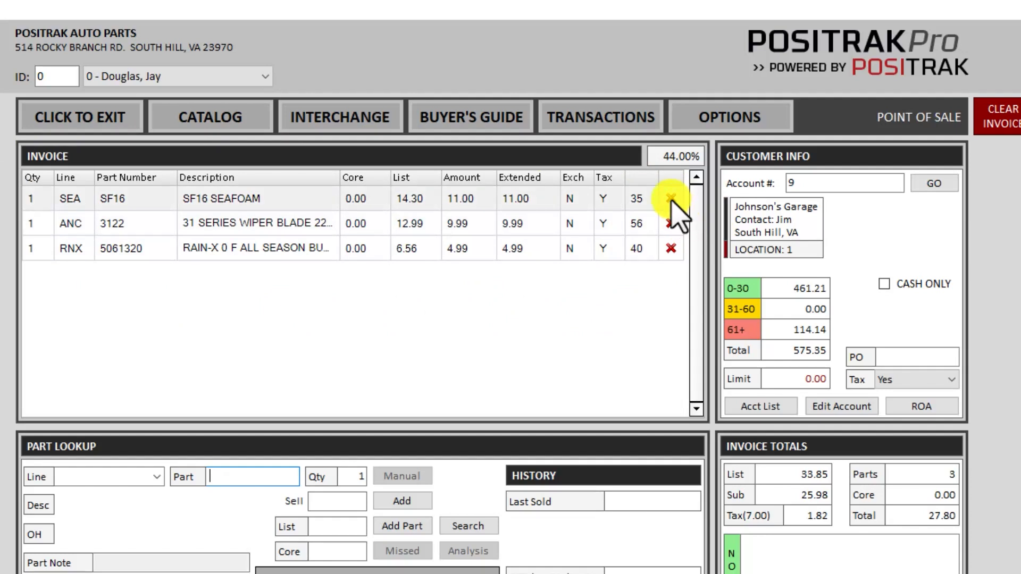
{"action": "left_click", "coordinate": [671, 199]}
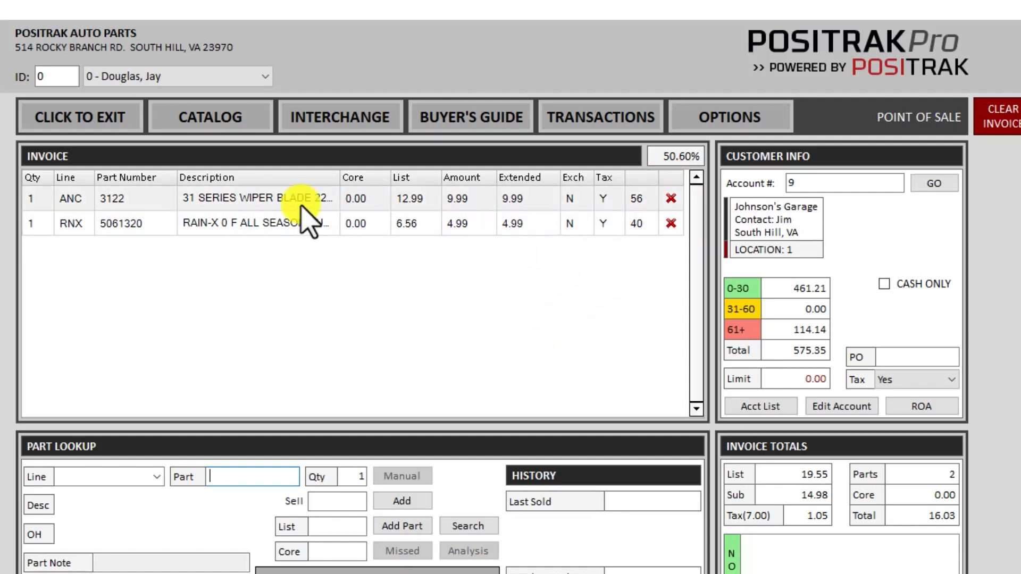
{"action": "mouse_move", "coordinate": [32, 198]}
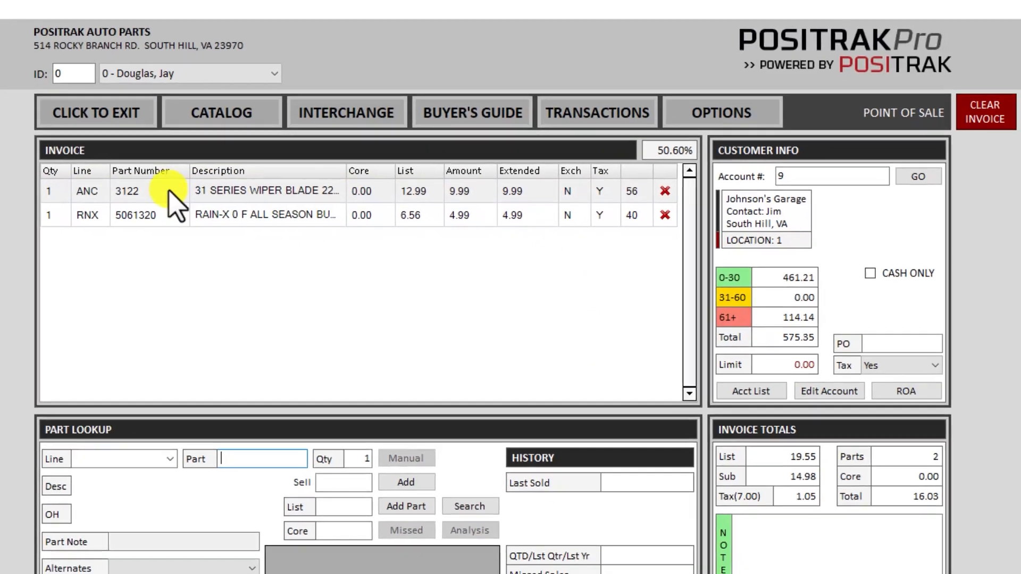
{"action": "left_click", "coordinate": [310, 191]}
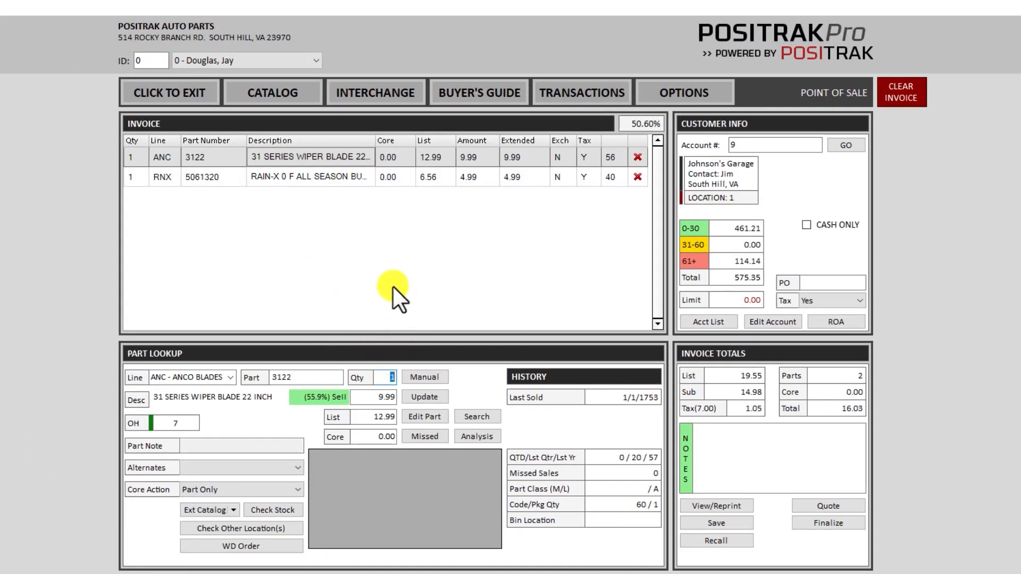
{"action": "type", "text": "2"}
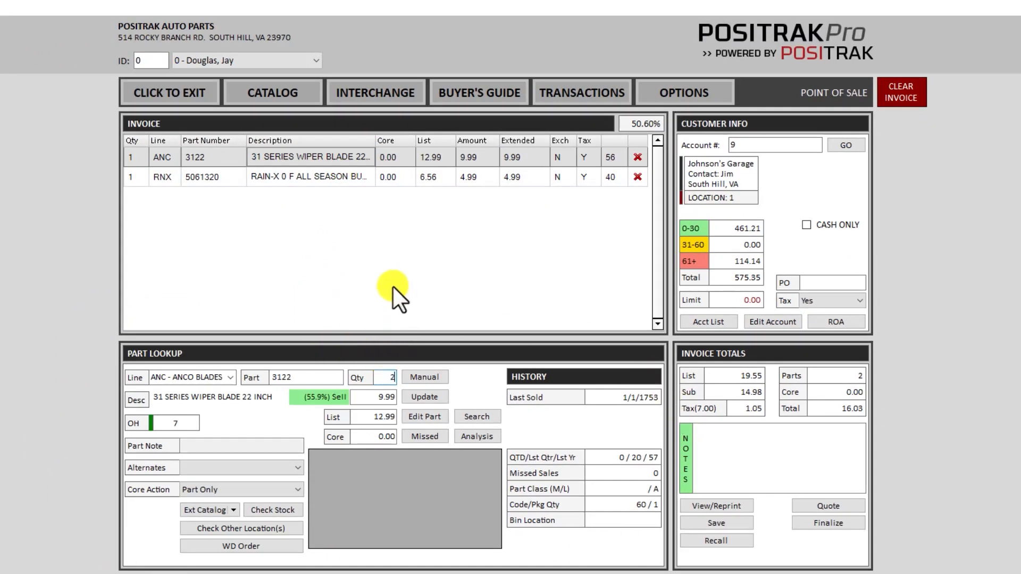
{"action": "left_click", "coordinate": [424, 396]}
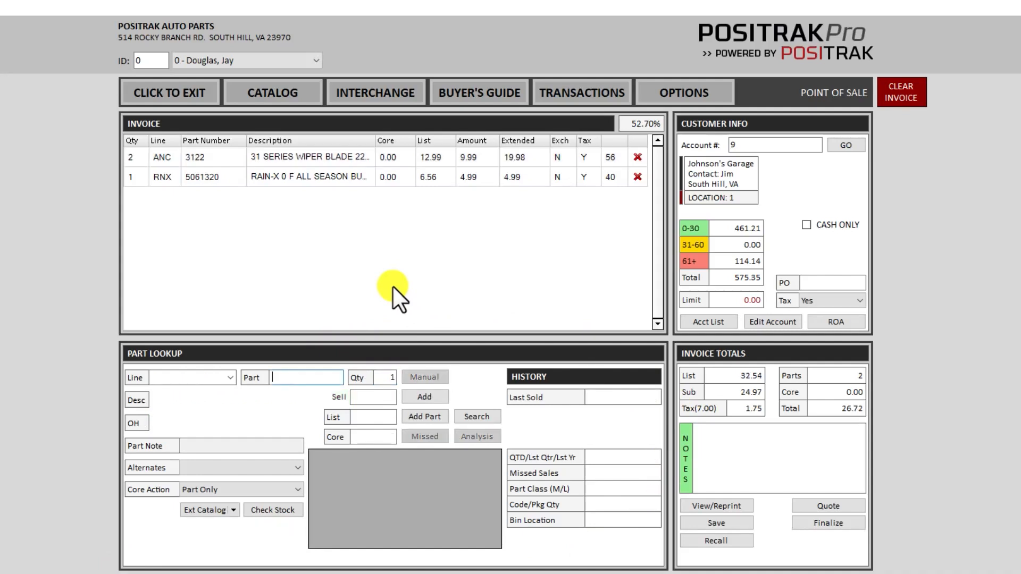
{"action": "mouse_move", "coordinate": [395, 287]}
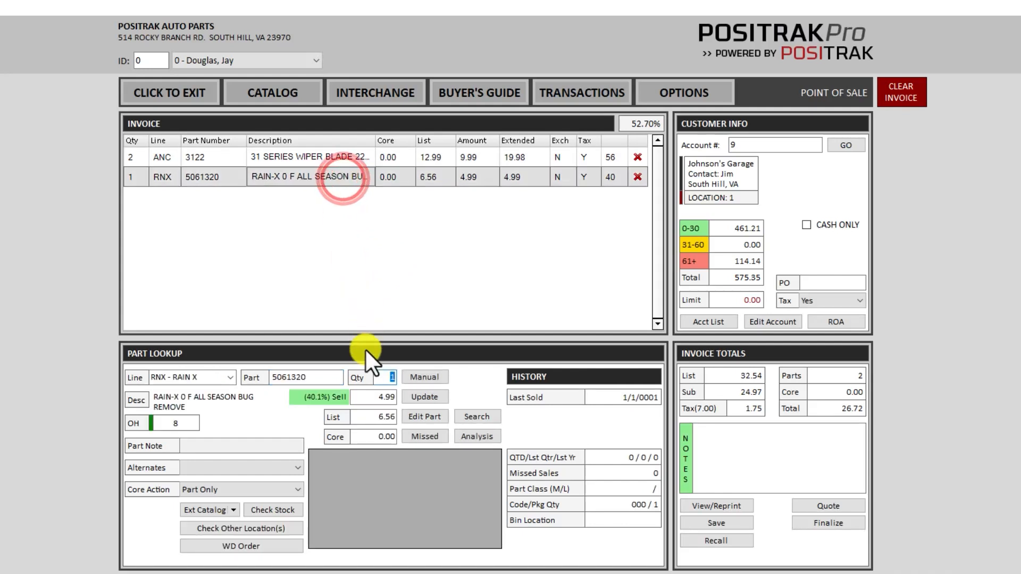
Step: Change the Rain-X bug remover line's sale price to 4.49
{"action": "left_click", "coordinate": [383, 397]}
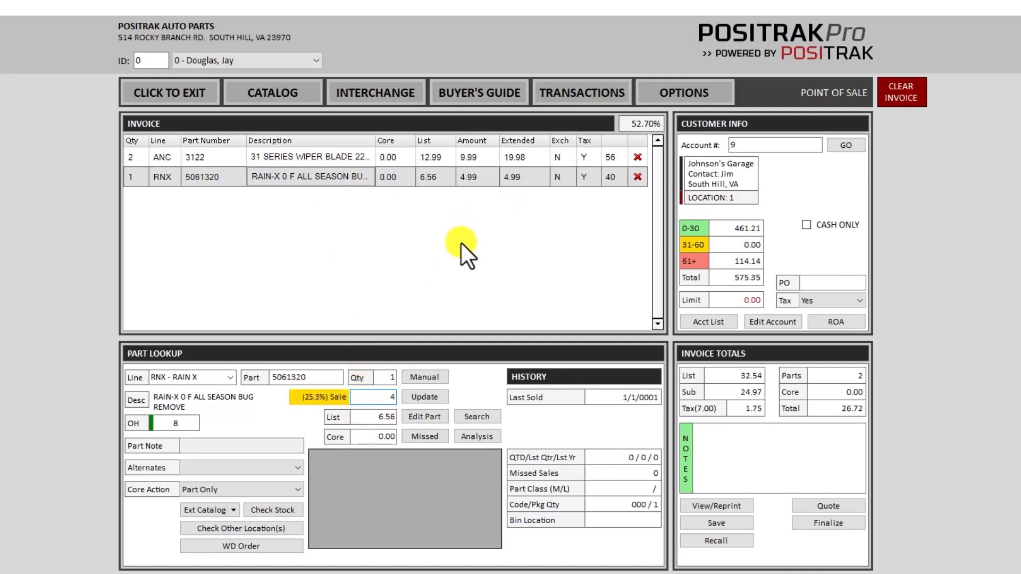
{"action": "type", "text": "4.49"}
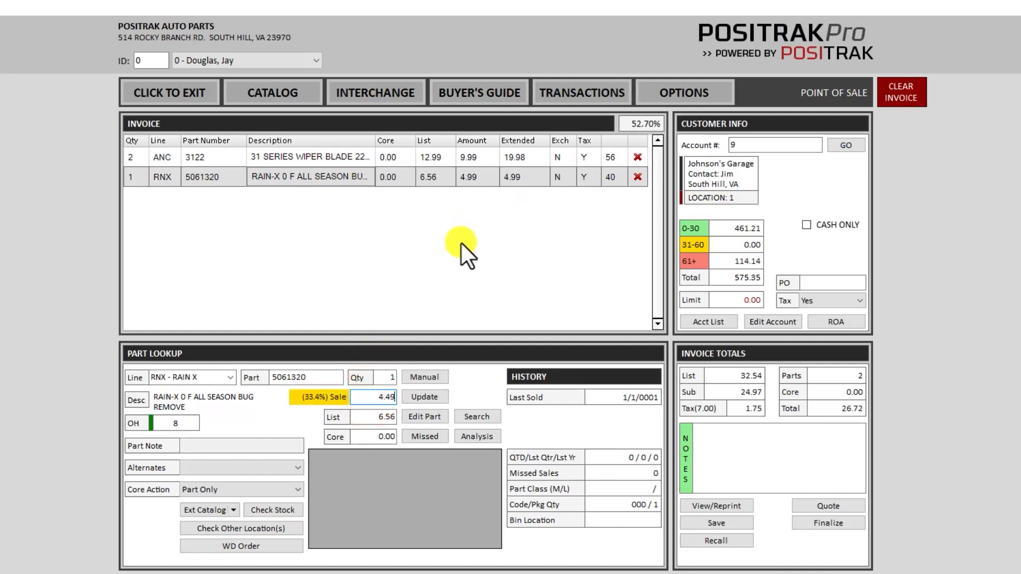
{"action": "left_click", "coordinate": [424, 396]}
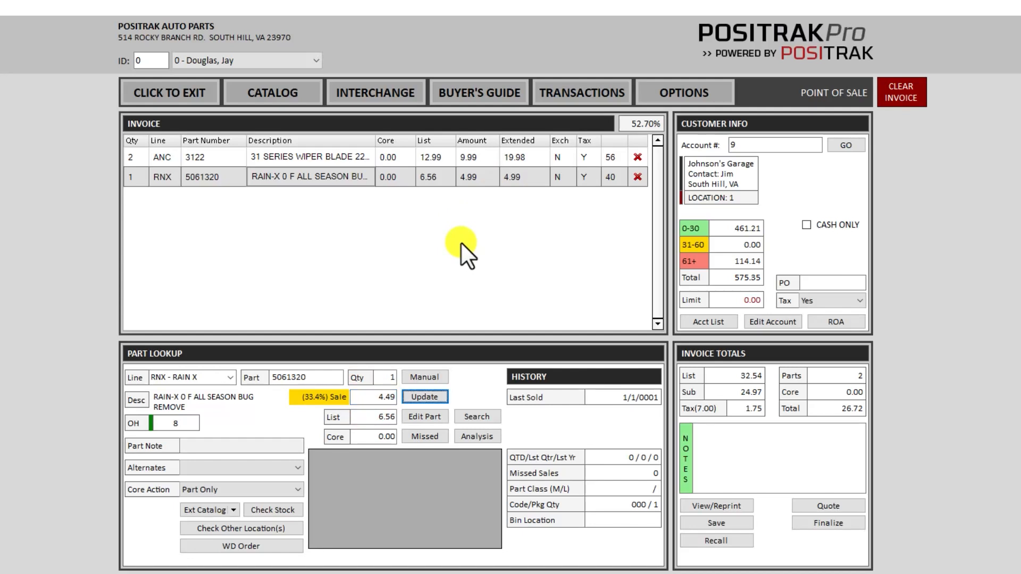
{"action": "left_click", "coordinate": [423, 396]}
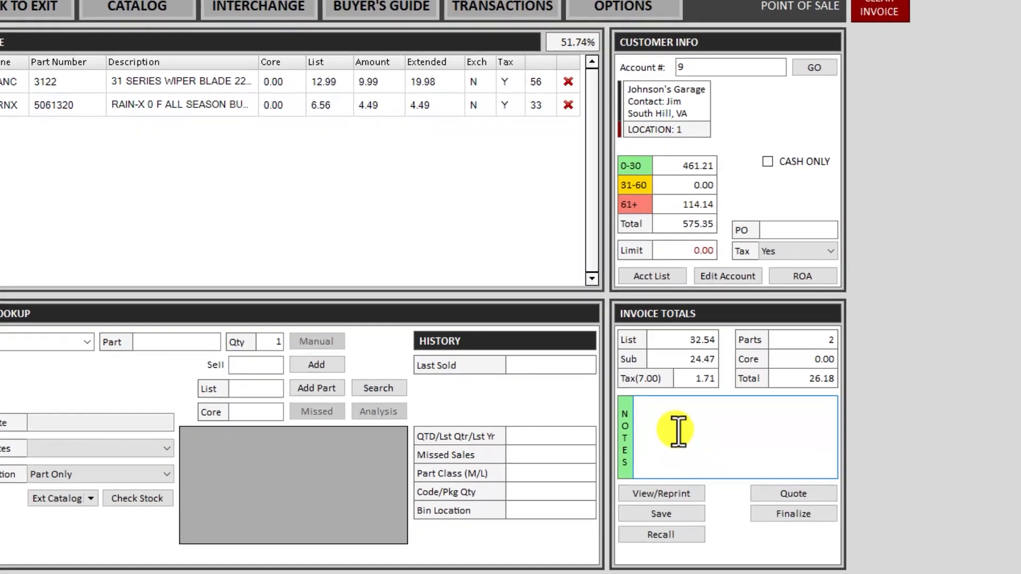
Step: Type the note 'Jay will pick up at 3PM' and select the whole text
{"action": "type", "text": "J"}
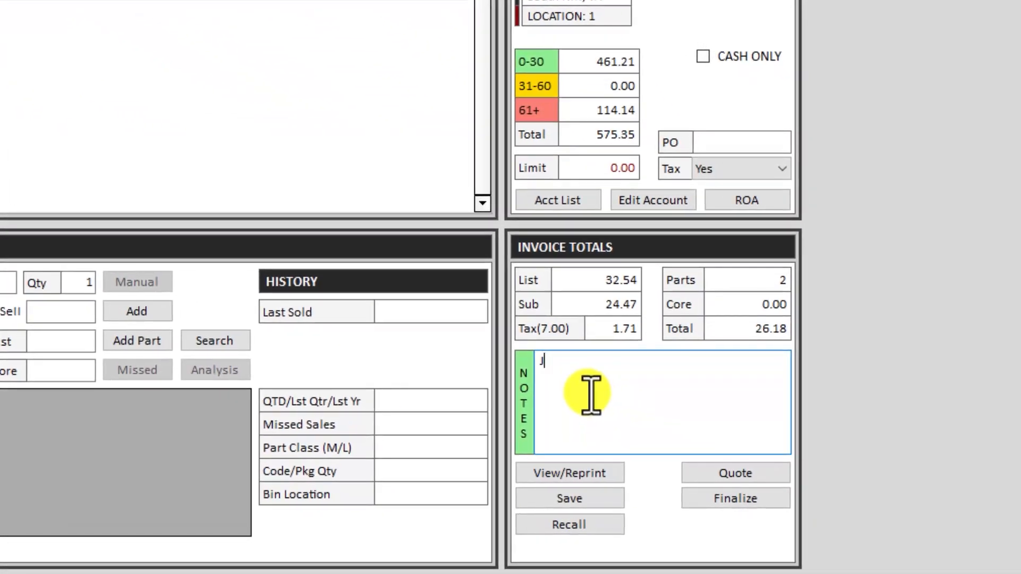
{"action": "type", "text": "ay will pick u"}
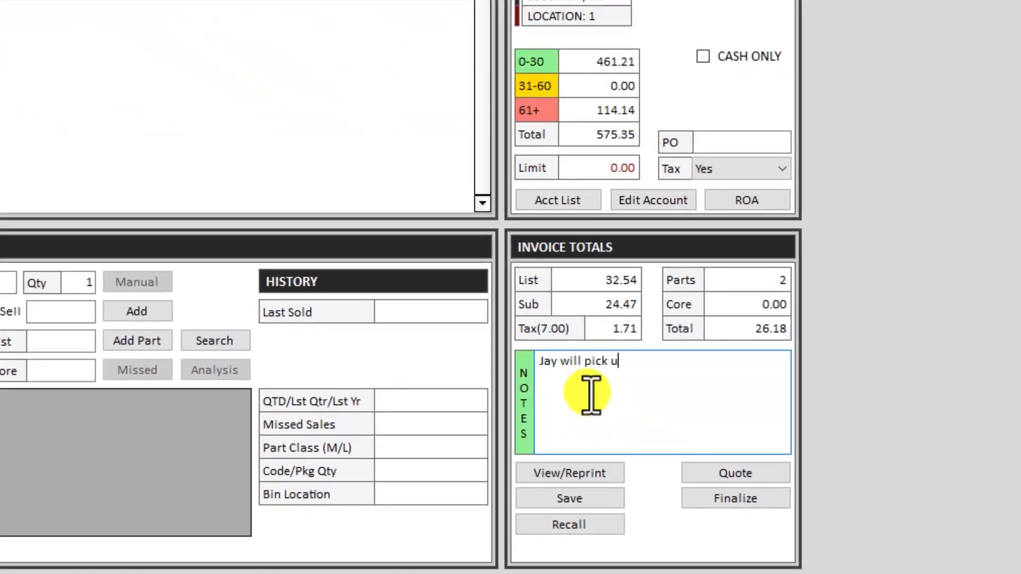
{"action": "type", "text": "p at 3PM"}
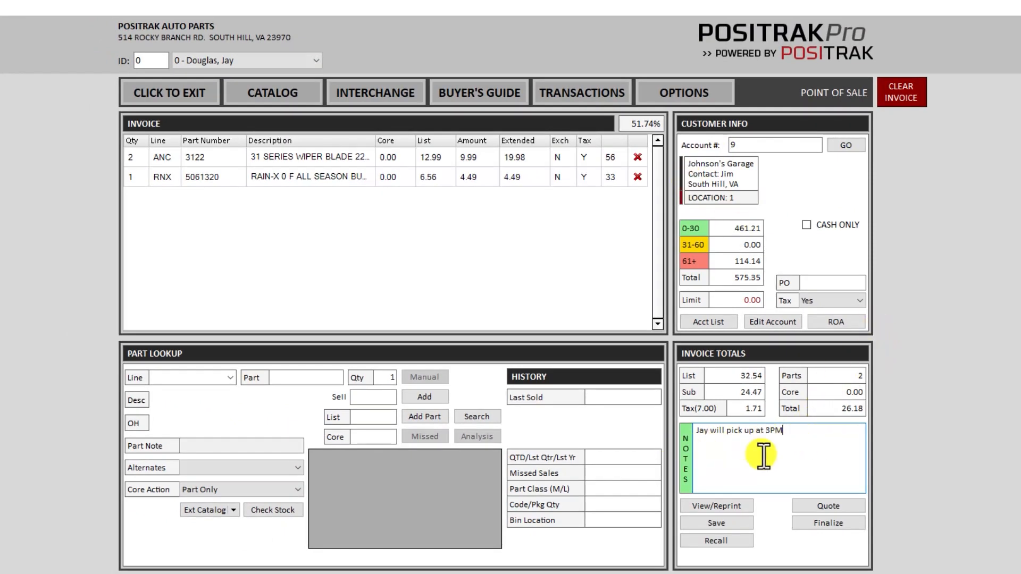
{"action": "triple_click", "coordinate": [729, 430]}
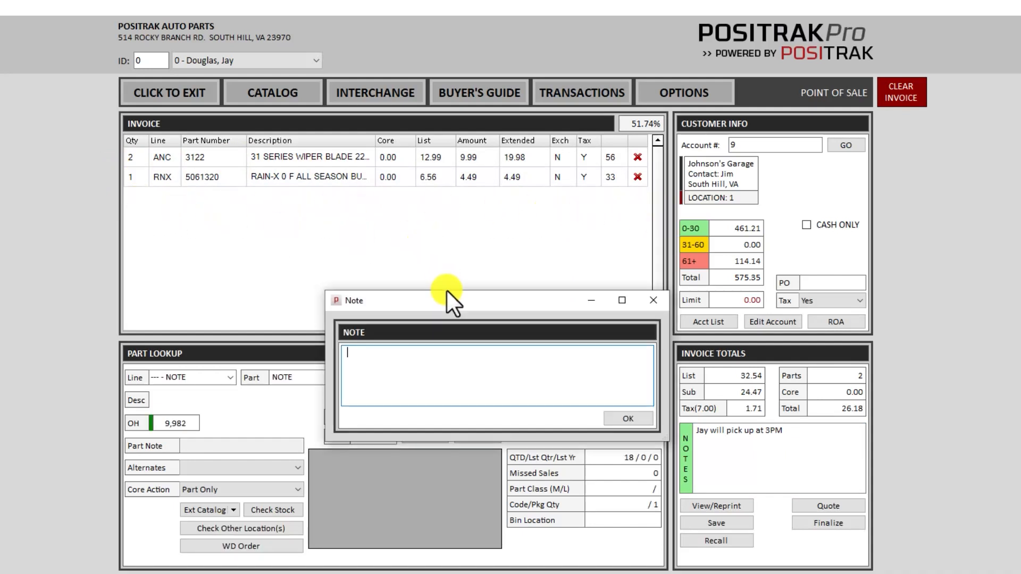
Step: Add 'Jay will pick up at 3PM' to the invoice as a NOTE line
{"action": "type", "text": "Jay will pick up at 3PM"}
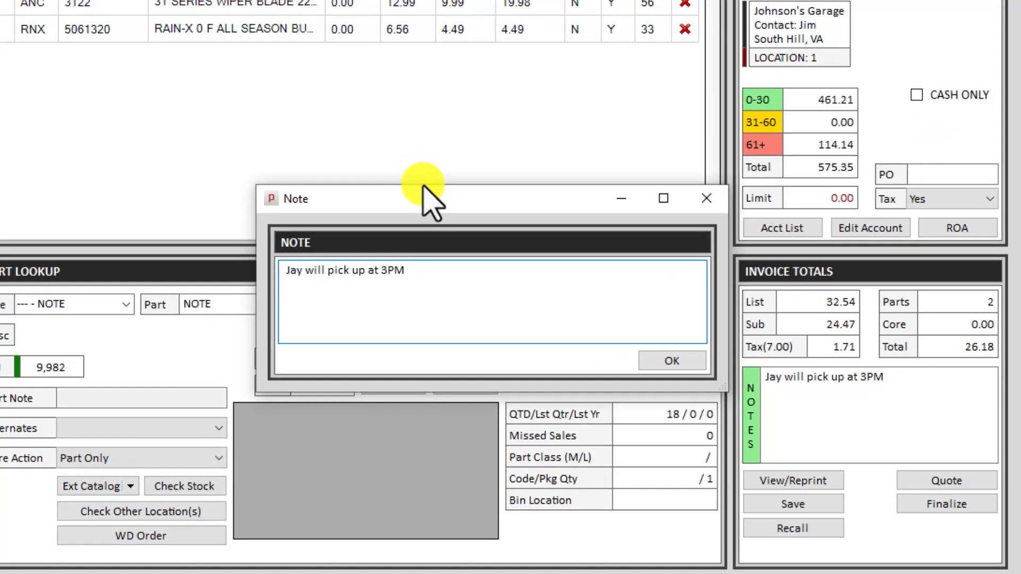
{"action": "left_click", "coordinate": [670, 361]}
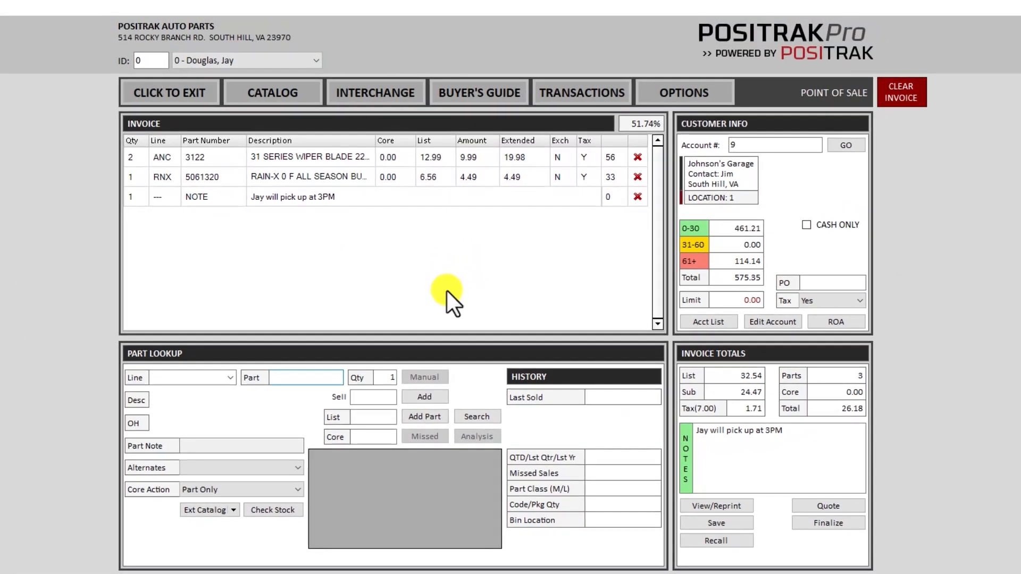
{"action": "left_click", "coordinate": [449, 299]}
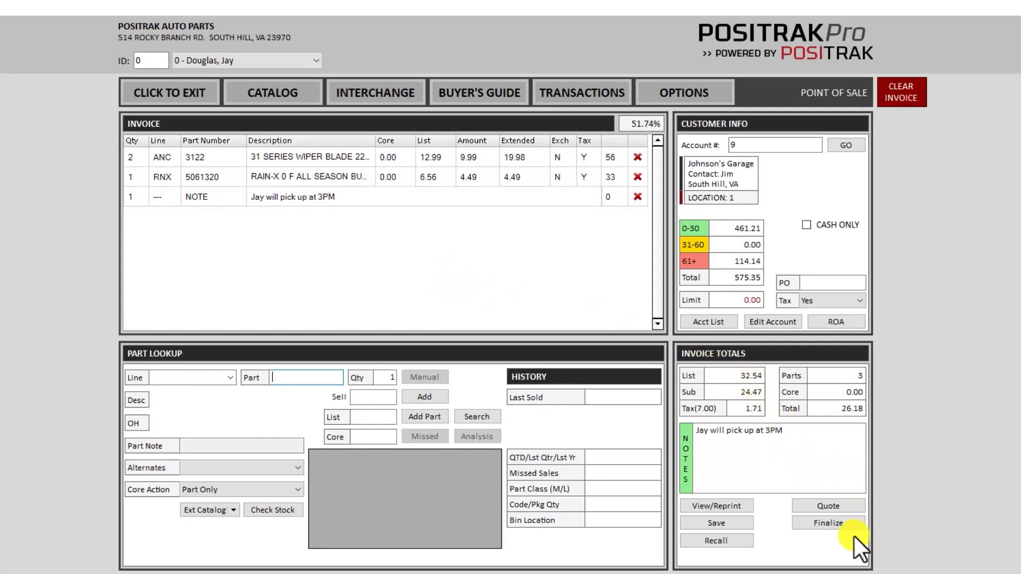
Step: Finalize Johnson's Garage's 26.18 invoice as a charge to account in Ticket Confirmation
{"action": "left_click", "coordinate": [828, 523]}
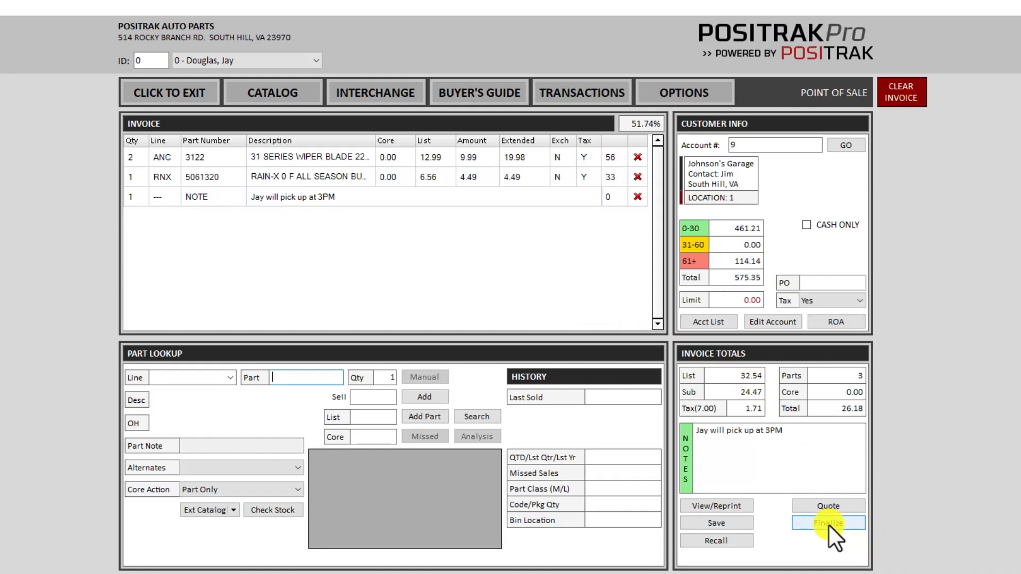
{"action": "left_click", "coordinate": [827, 523]}
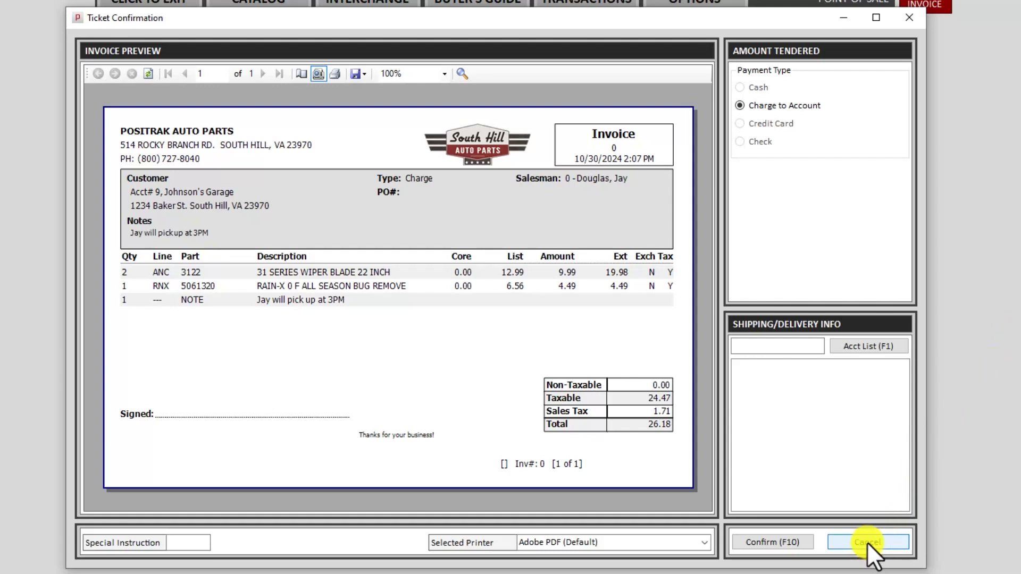
{"action": "left_click", "coordinate": [868, 541]}
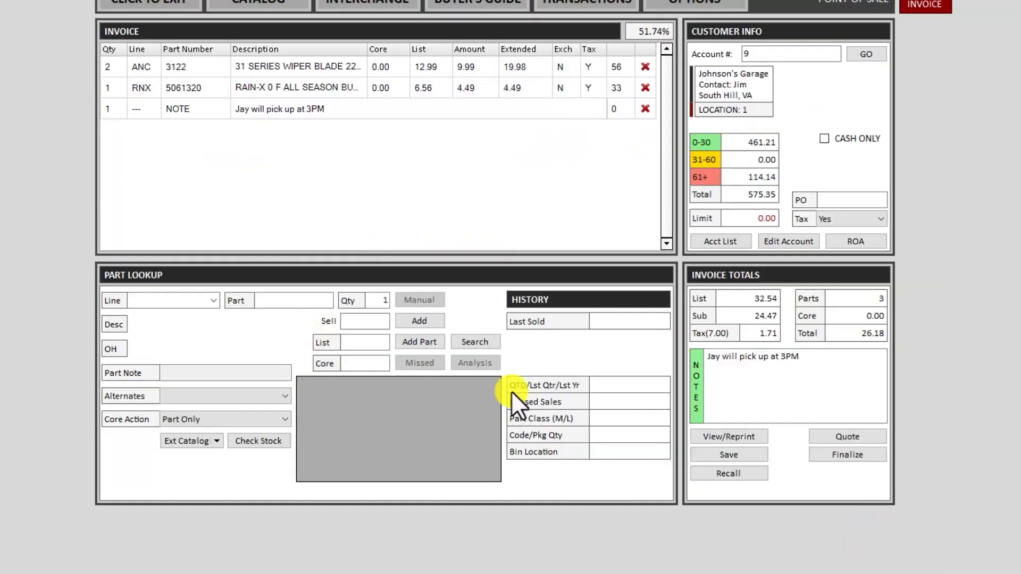
{"action": "mouse_move", "coordinate": [563, 362]}
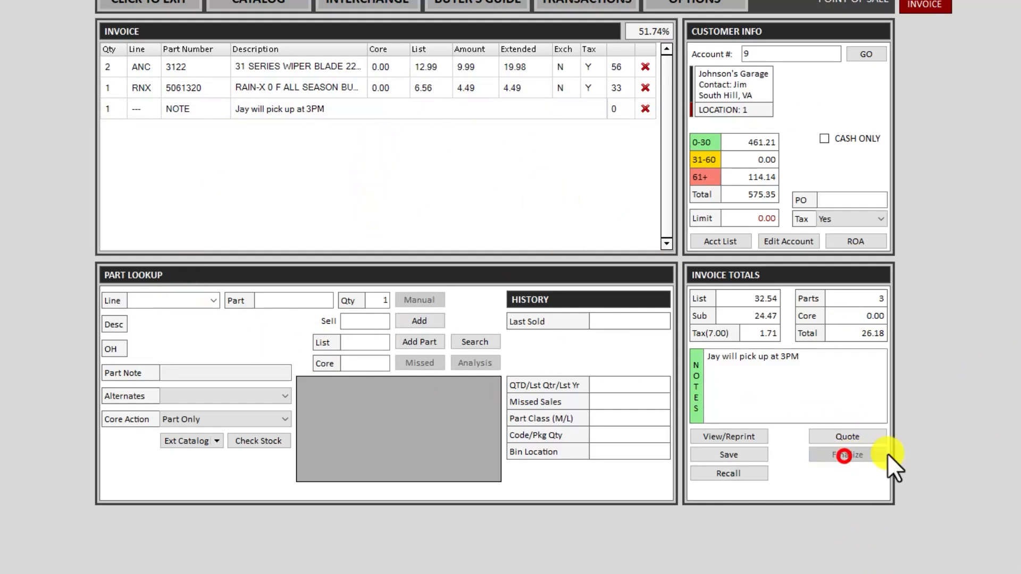
{"action": "left_click", "coordinate": [842, 454]}
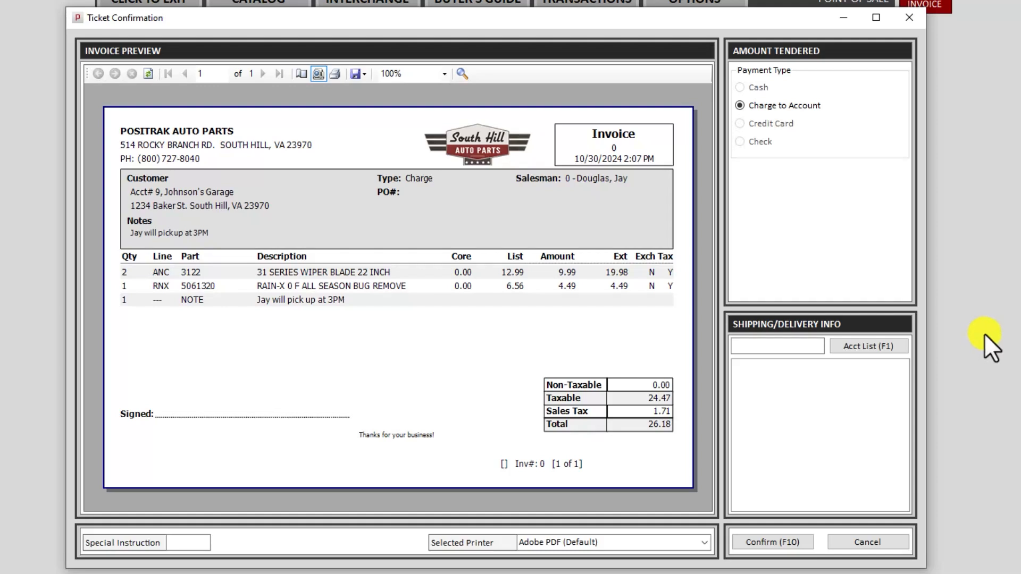
{"action": "mouse_move", "coordinate": [662, 183]}
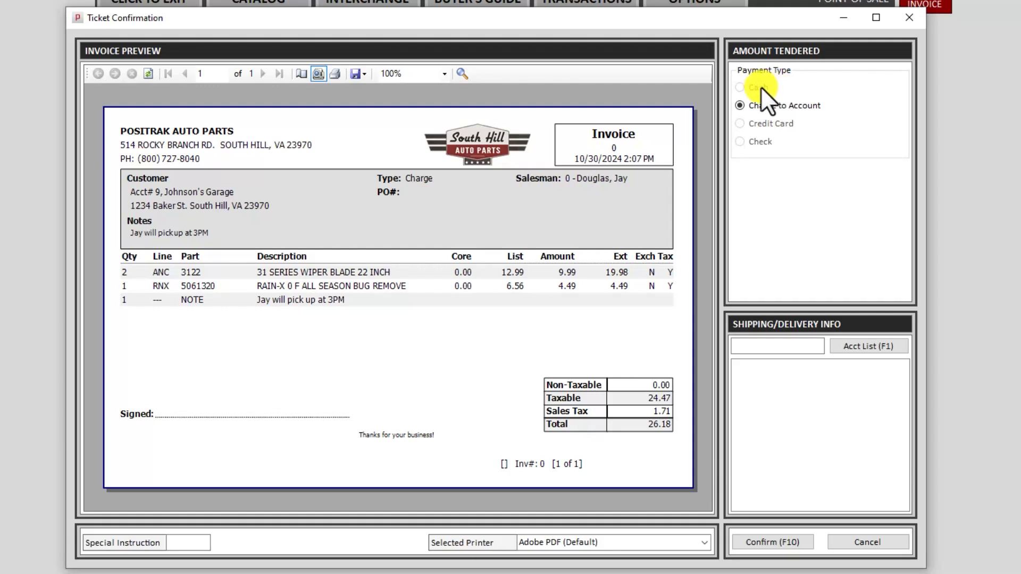
{"action": "mouse_move", "coordinate": [801, 189]}
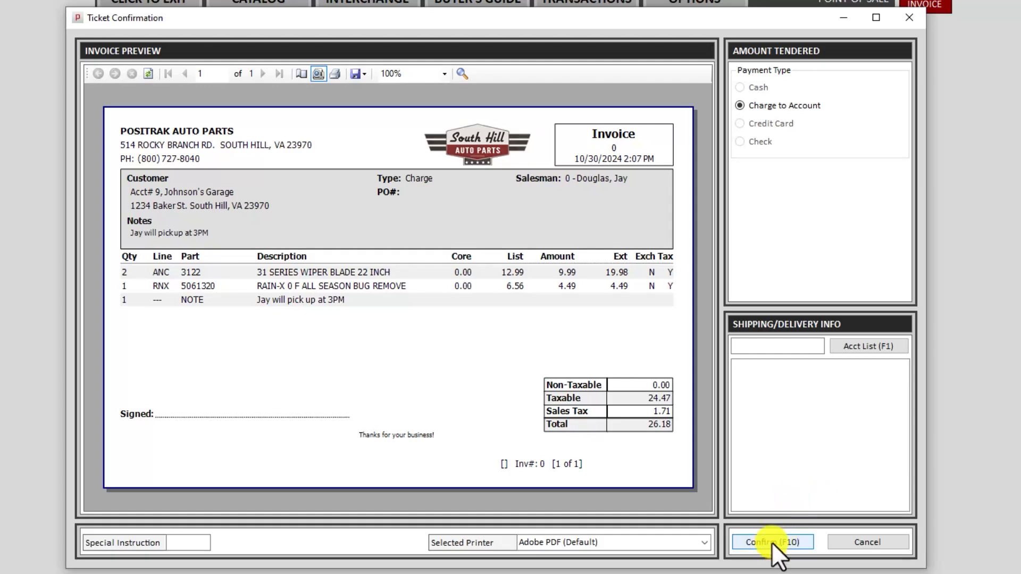
{"action": "left_click", "coordinate": [772, 542]}
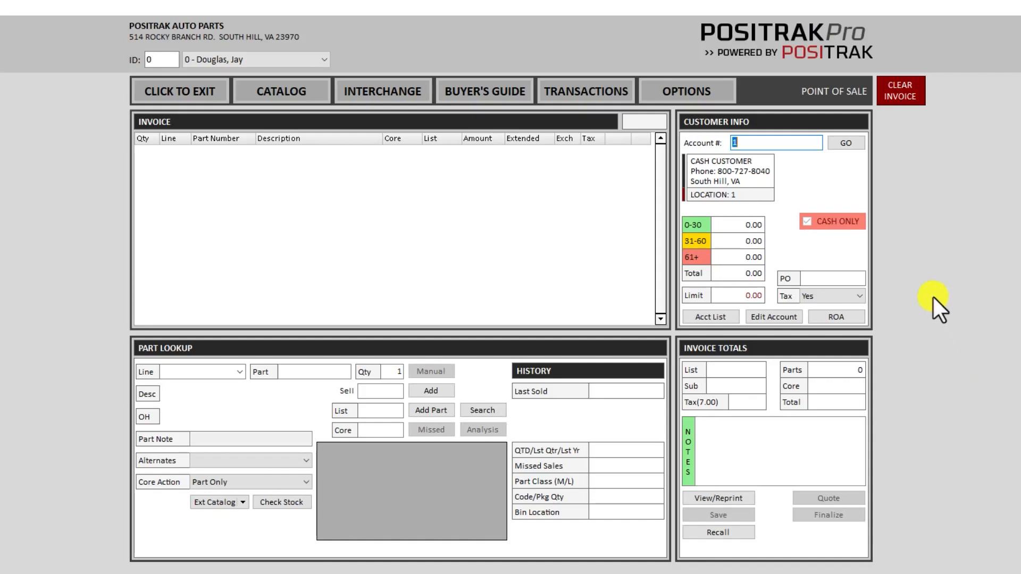
{"action": "mouse_move", "coordinate": [937, 306]}
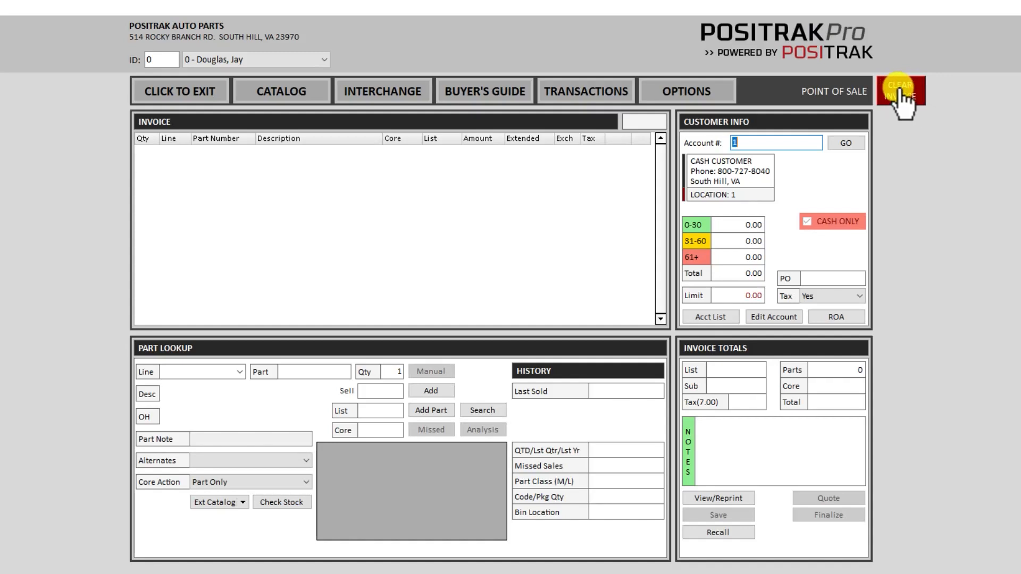
{"action": "left_click", "coordinate": [899, 91]}
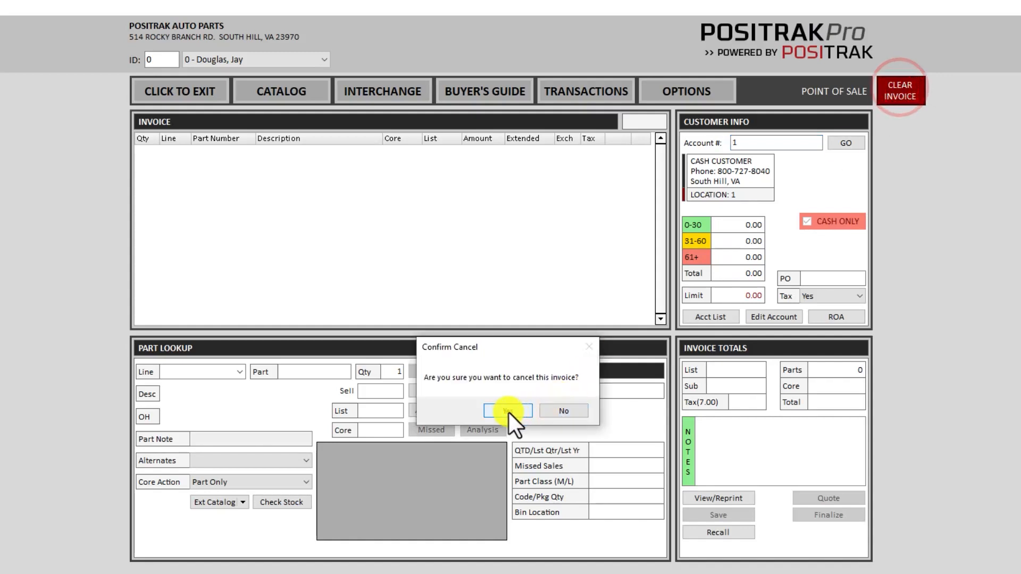
{"action": "left_click", "coordinate": [507, 411]}
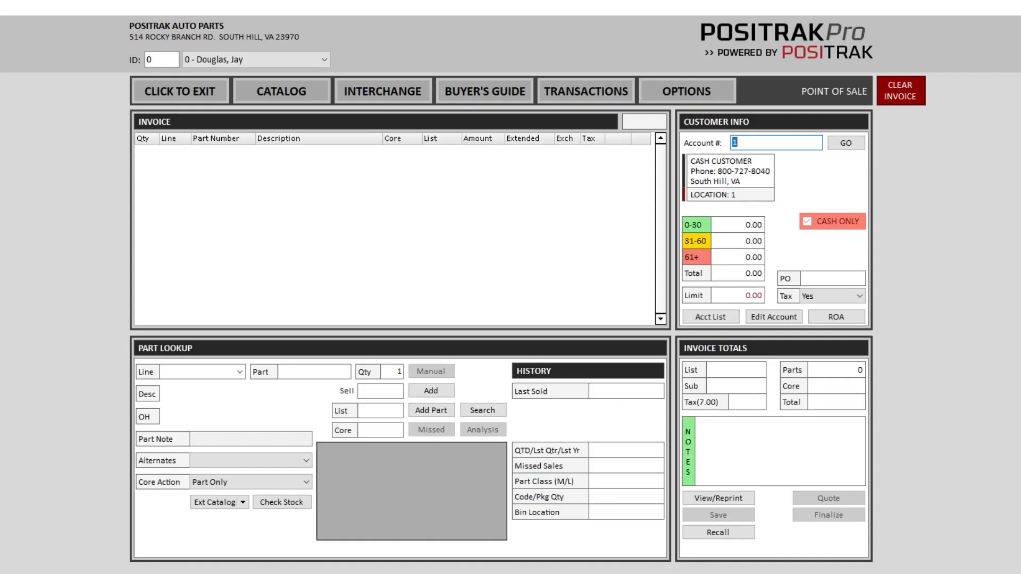
Step: Load account 'john' and enter the ANCO 3122 wiper blade at quantity -1
{"action": "type", "text": "john"}
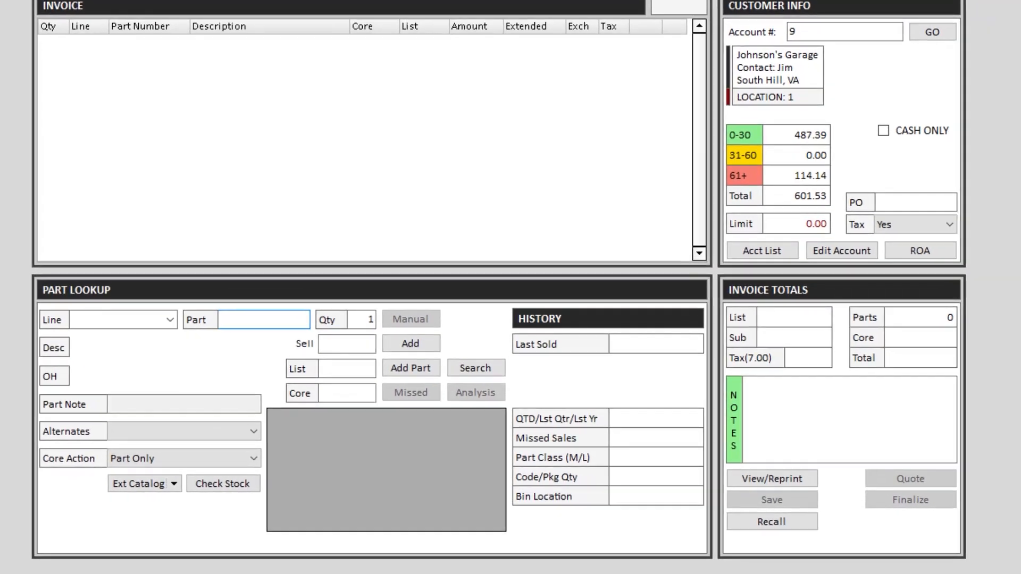
{"action": "type", "text": "3122"}
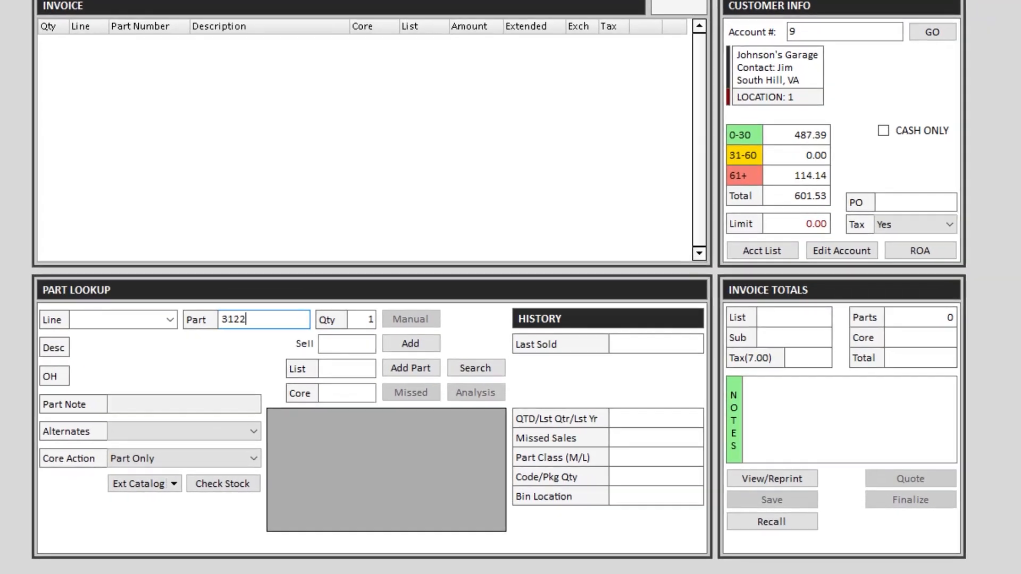
{"action": "left_click", "coordinate": [475, 367]}
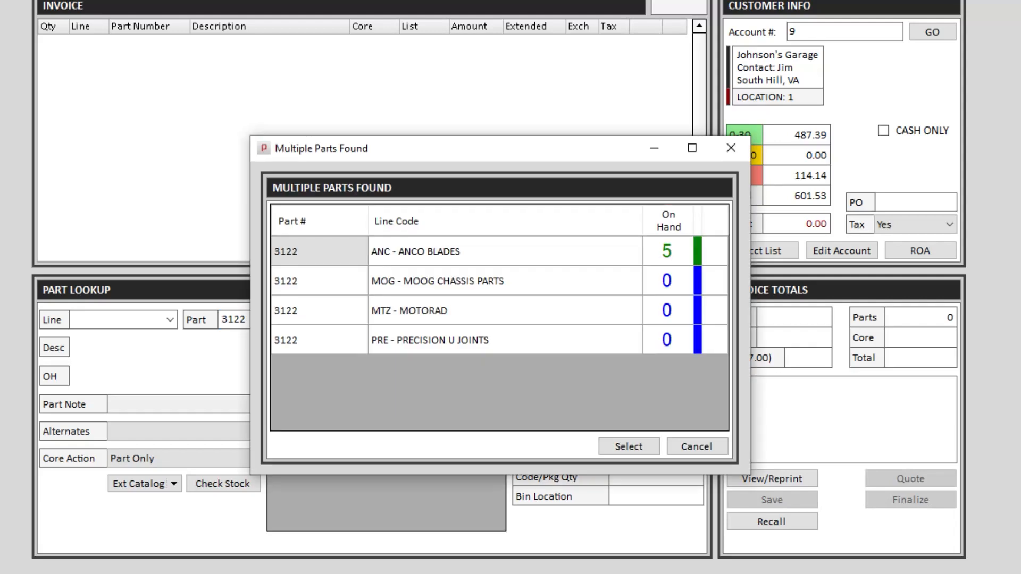
{"action": "left_click", "coordinate": [628, 446]}
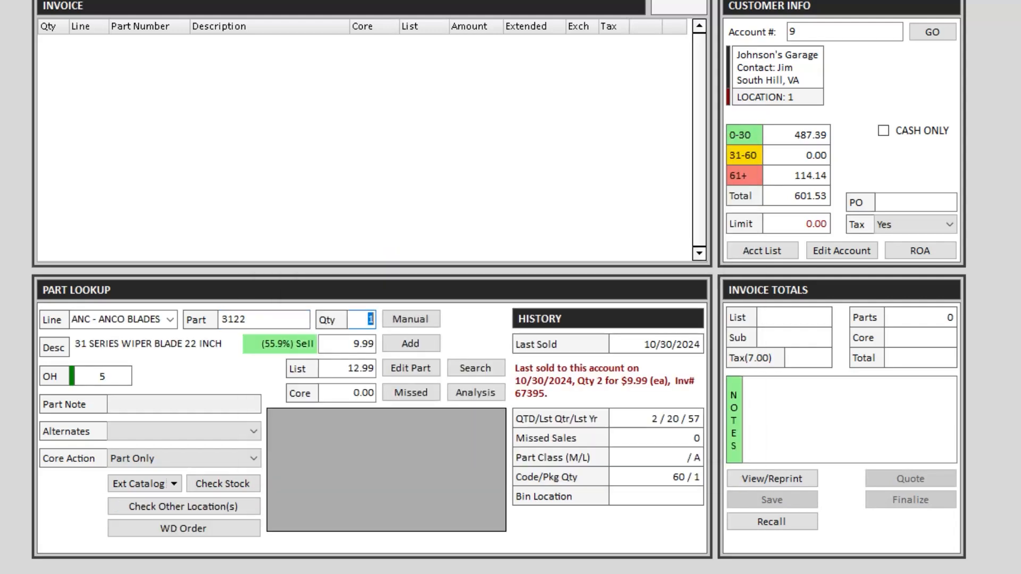
{"action": "type", "text": "-1"}
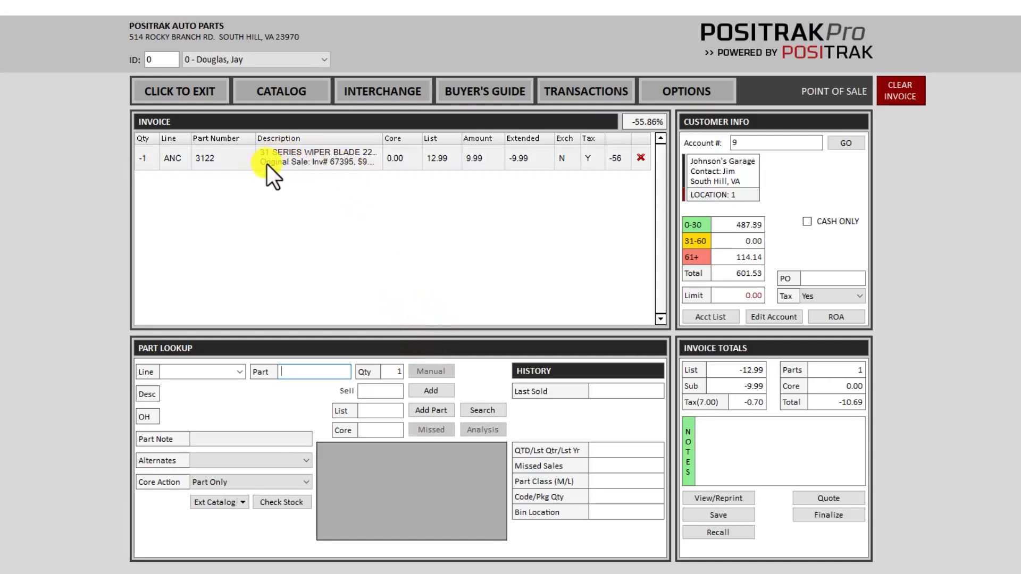
{"action": "mouse_move", "coordinate": [911, 452]}
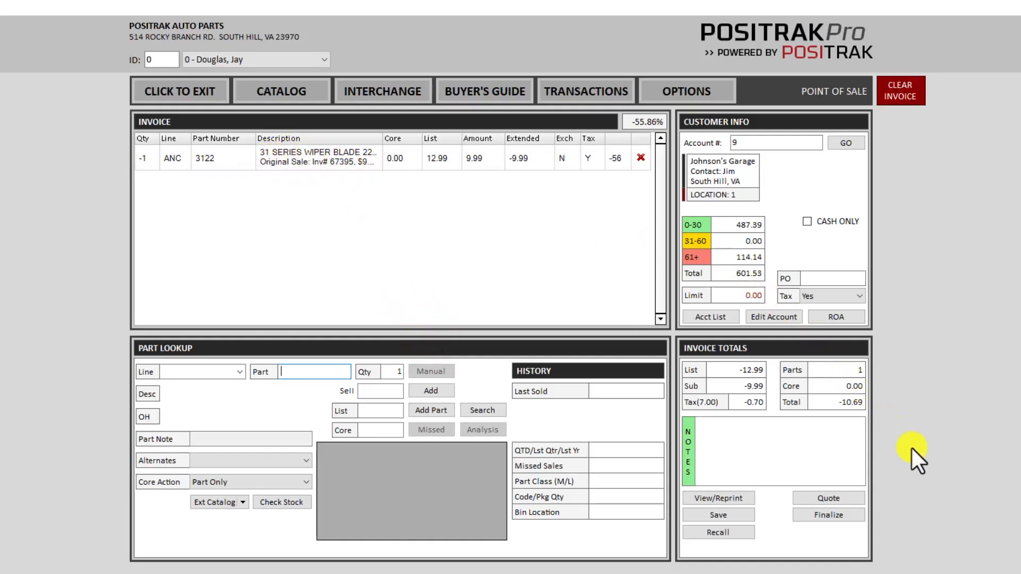
{"action": "mouse_move", "coordinate": [899, 90]}
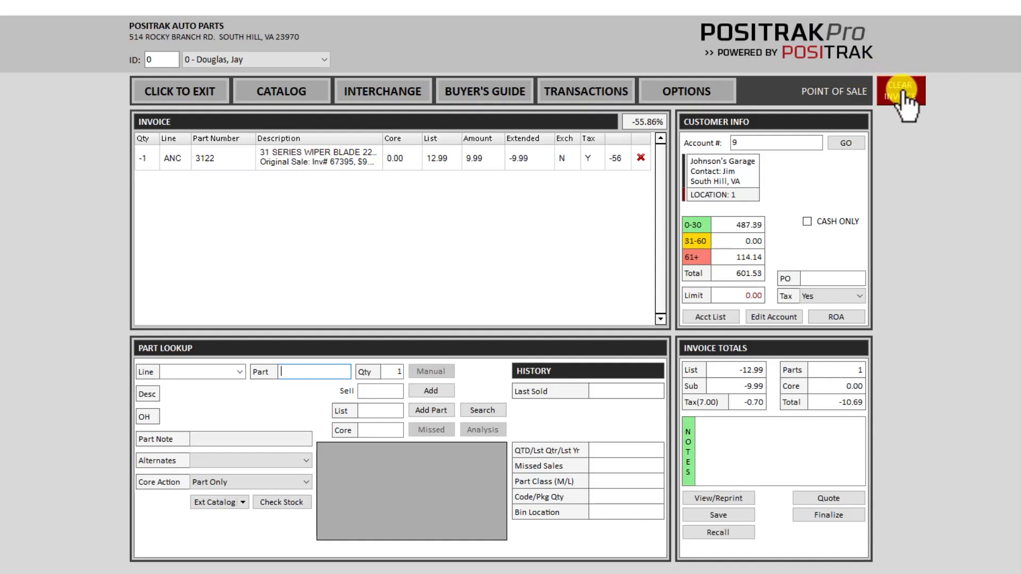
Step: Clear the return invoice and confirm discarding it
{"action": "left_click", "coordinate": [899, 90]}
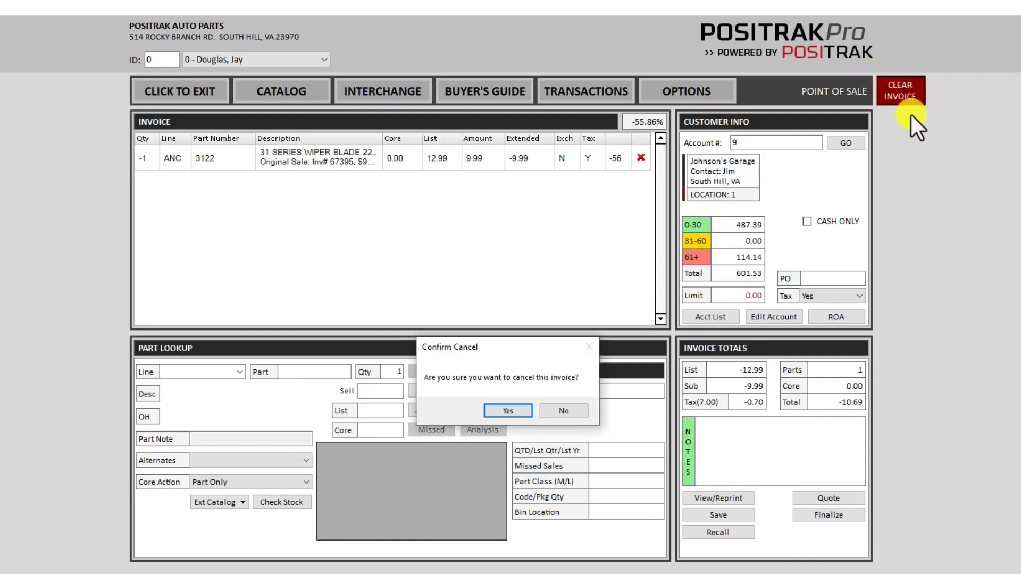
{"action": "left_click", "coordinate": [507, 410]}
{"action": "type", "text": "6485"}
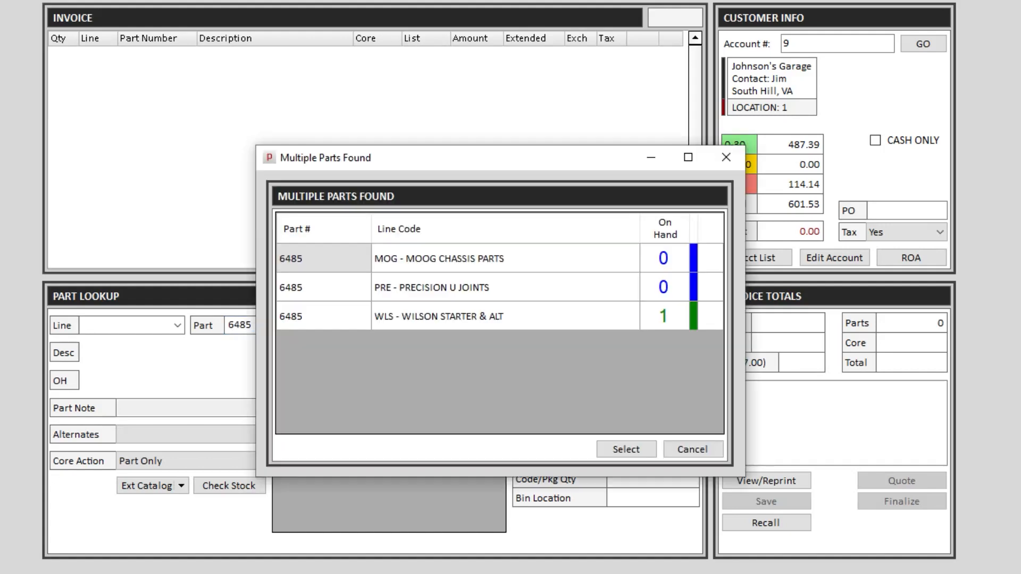
Step: Add the Wilson remanufactured starter 6485, review its core charges, then clear it
{"action": "left_click", "coordinate": [625, 449]}
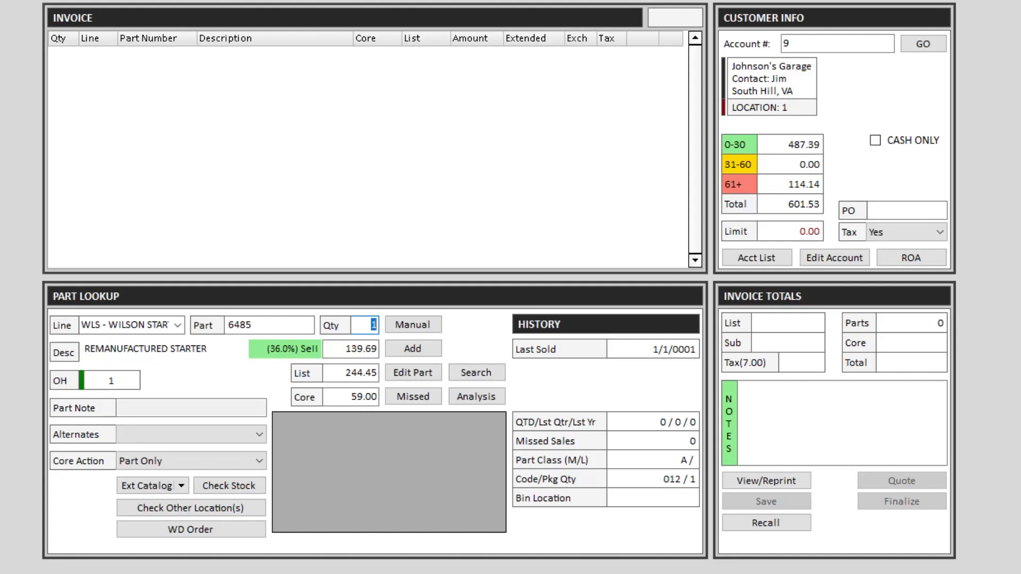
{"action": "left_click", "coordinate": [412, 348]}
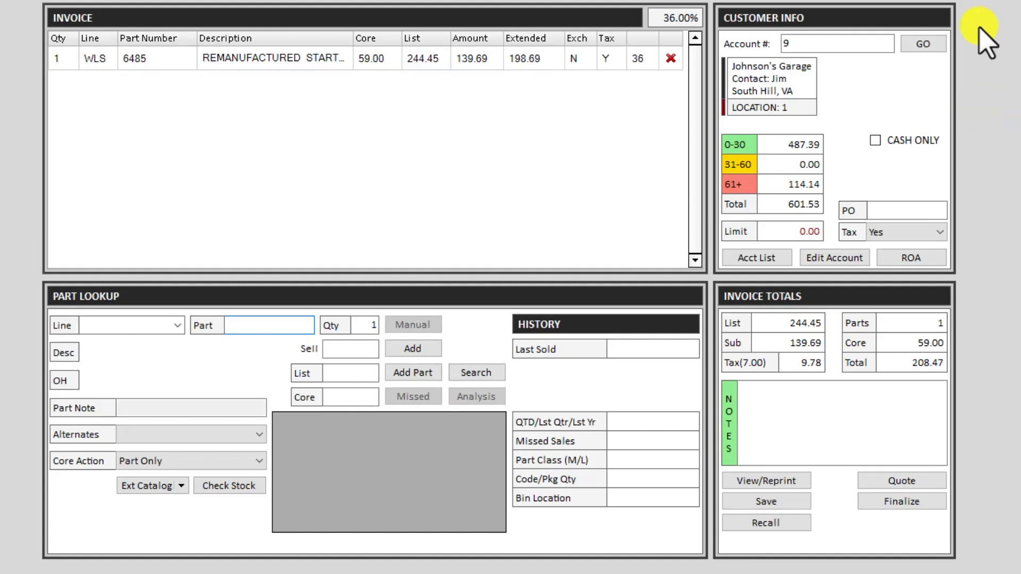
{"action": "left_click", "coordinate": [376, 58]}
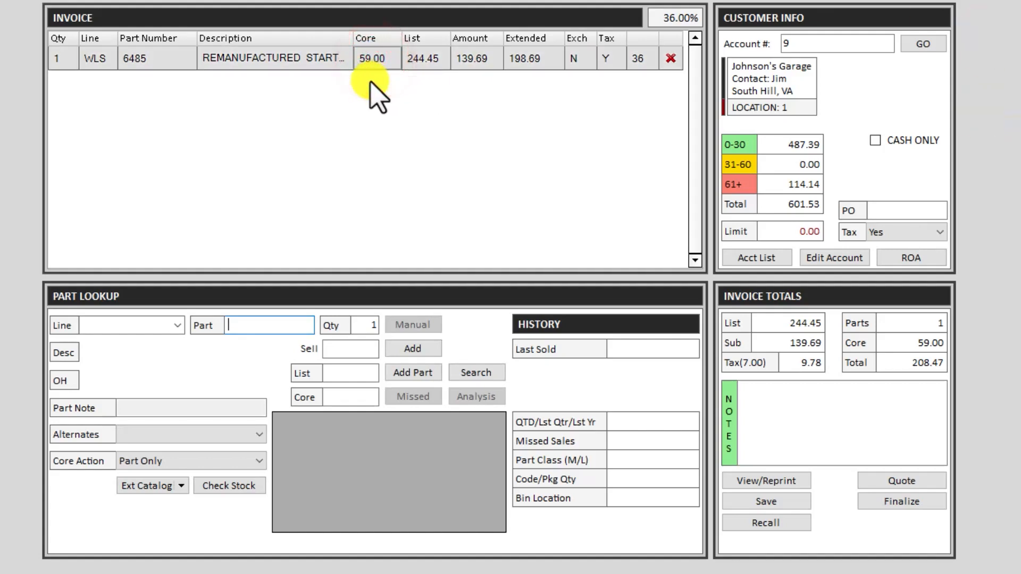
{"action": "left_click", "coordinate": [576, 58]}
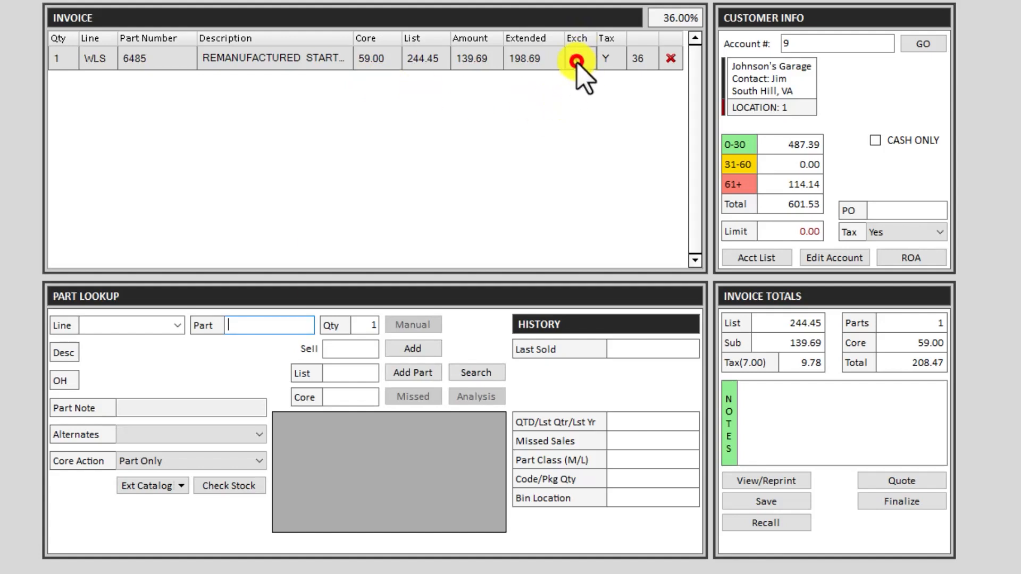
{"action": "left_click", "coordinate": [577, 58]}
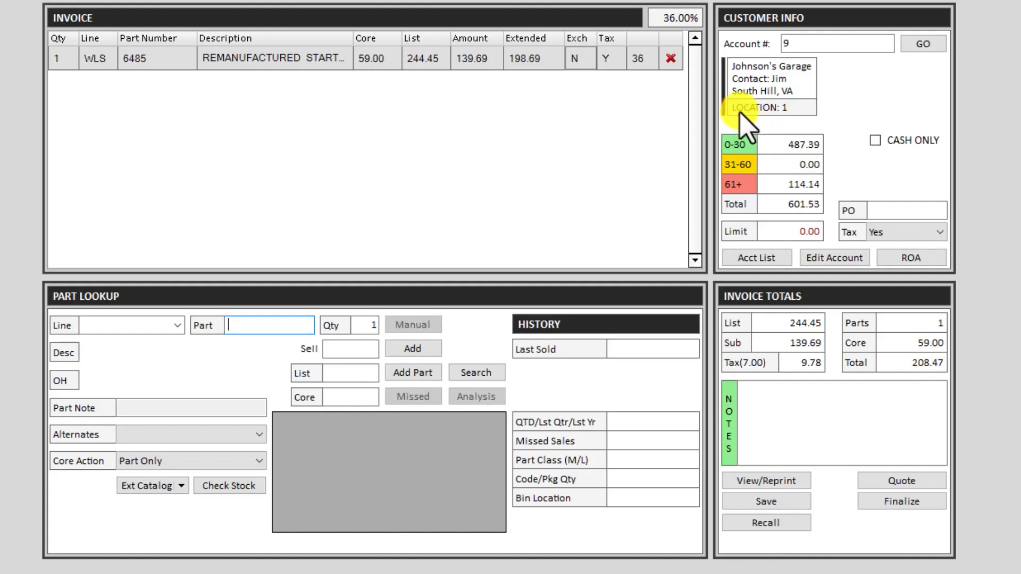
{"action": "left_click", "coordinate": [670, 58]}
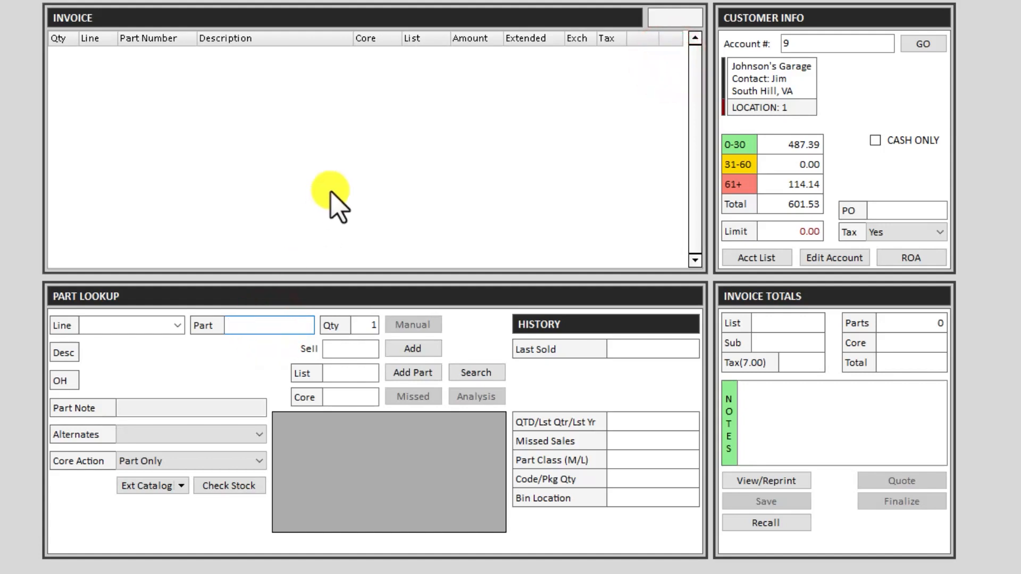
{"action": "type", "text": "6485"}
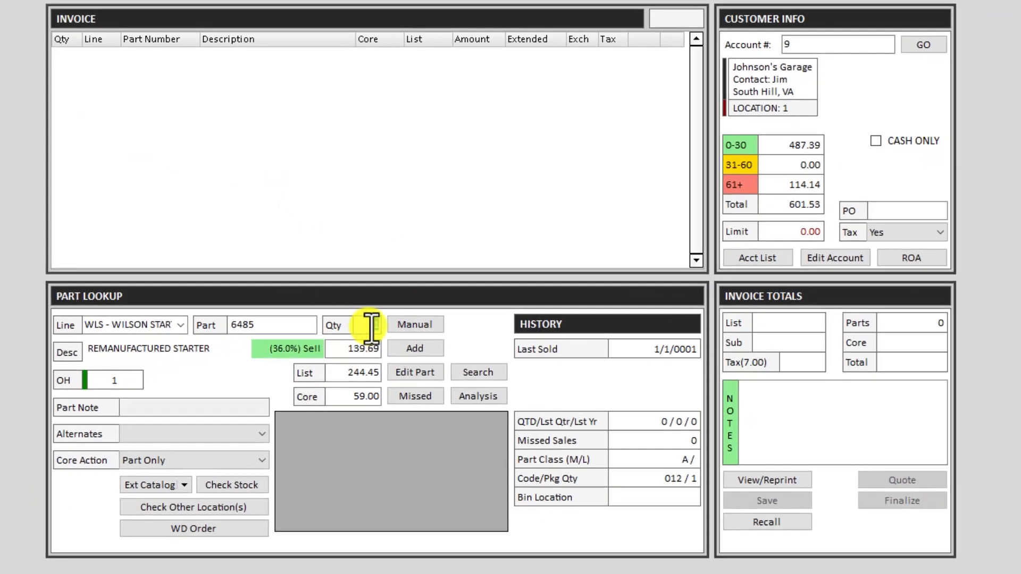
{"action": "left_click", "coordinate": [351, 325]}
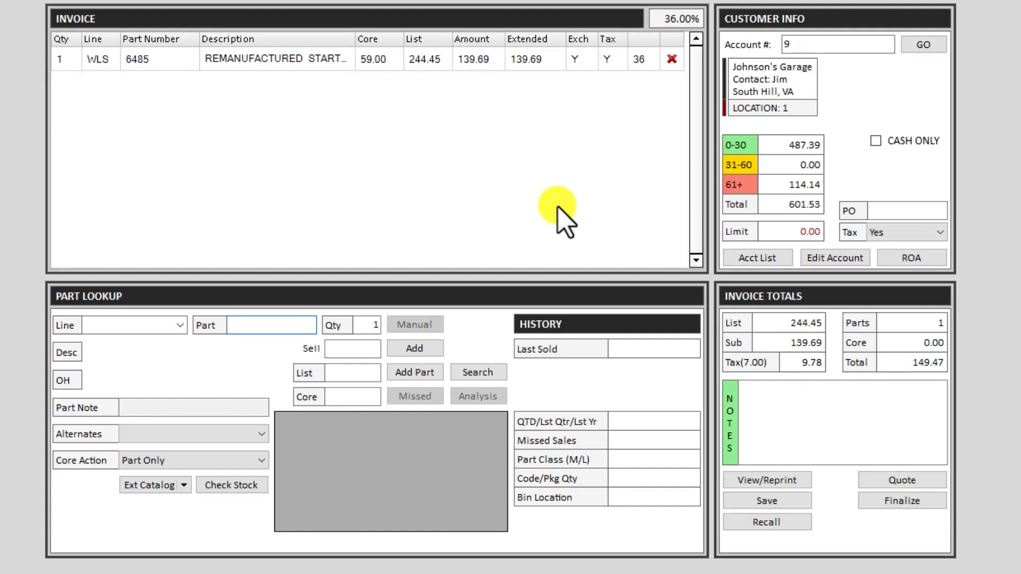
{"action": "left_click", "coordinate": [373, 59]}
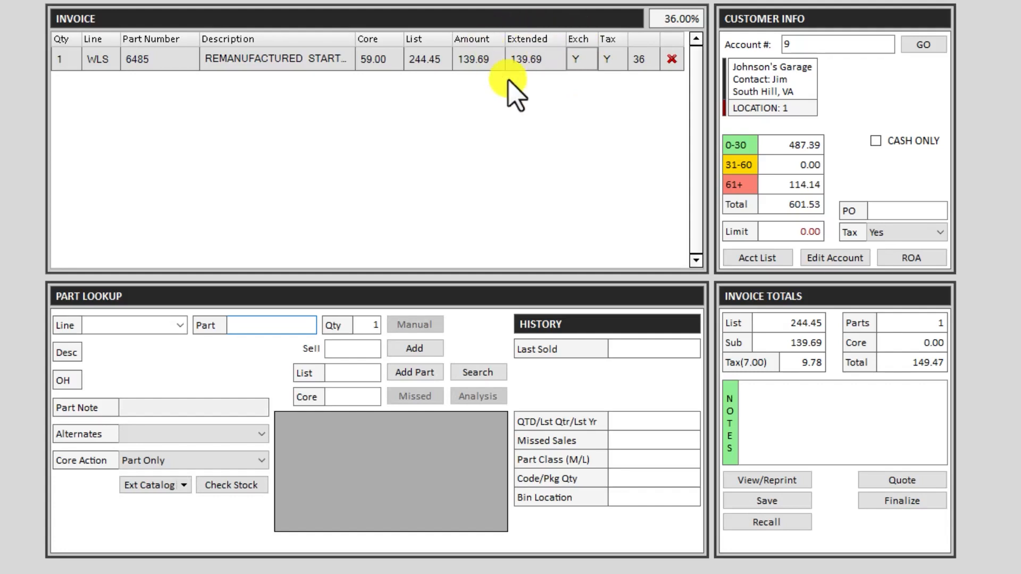
{"action": "mouse_move", "coordinate": [963, 355]}
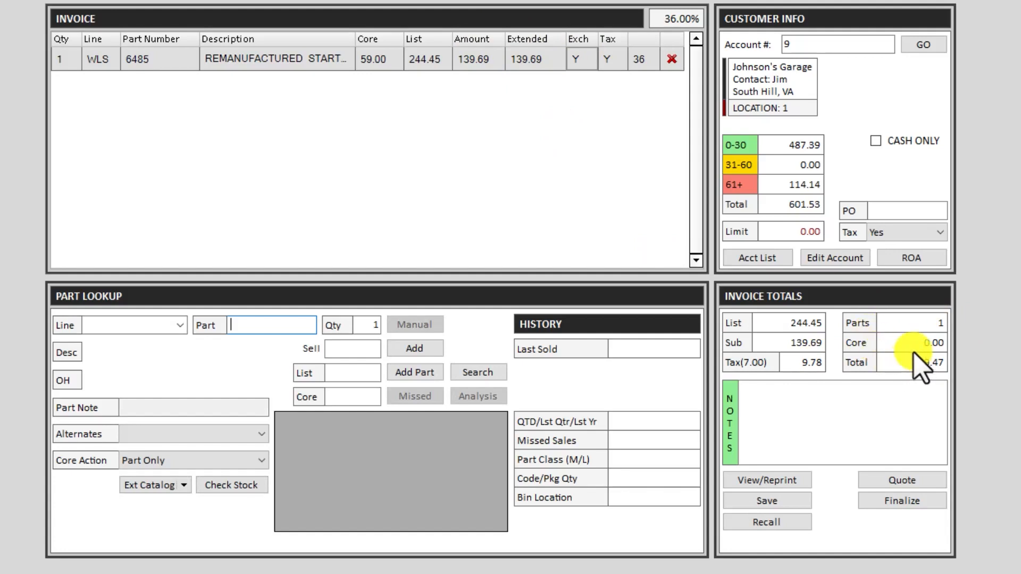
{"action": "left_click", "coordinate": [671, 59]}
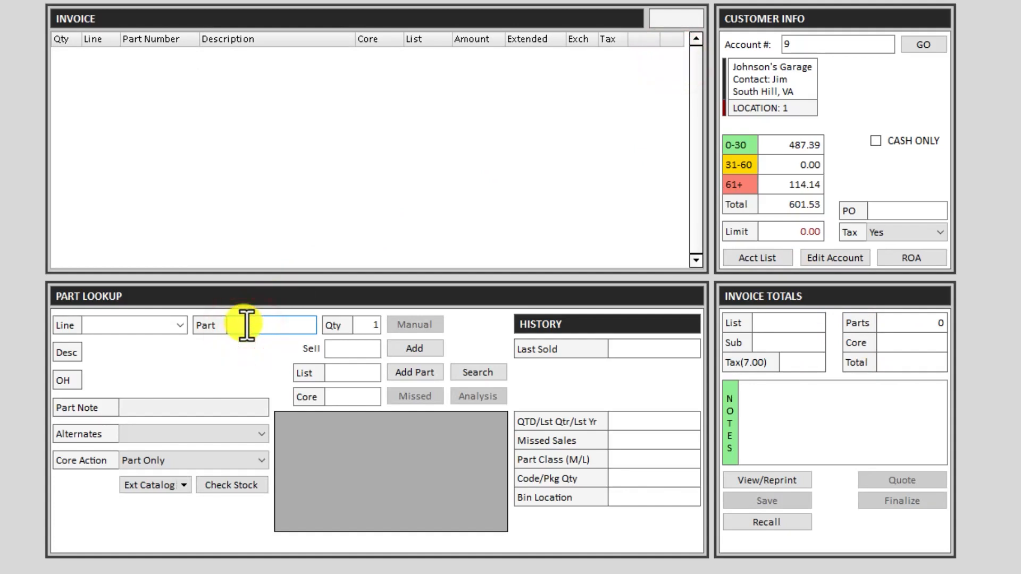
Step: Add starter part 6485 and finalize the 208.47 invoice, charging it to the account
{"action": "type", "text": "6485"}
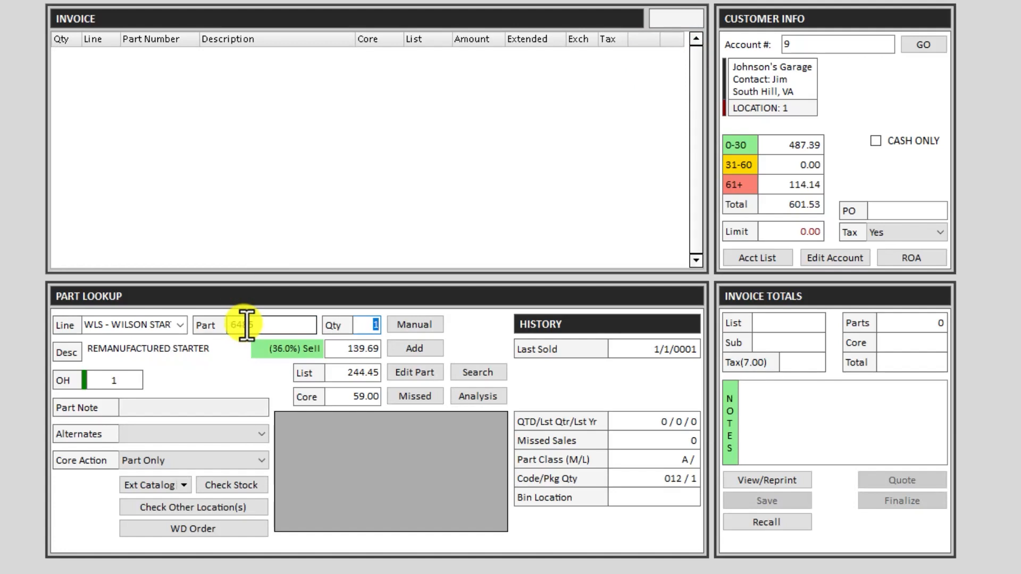
{"action": "left_click", "coordinate": [414, 347]}
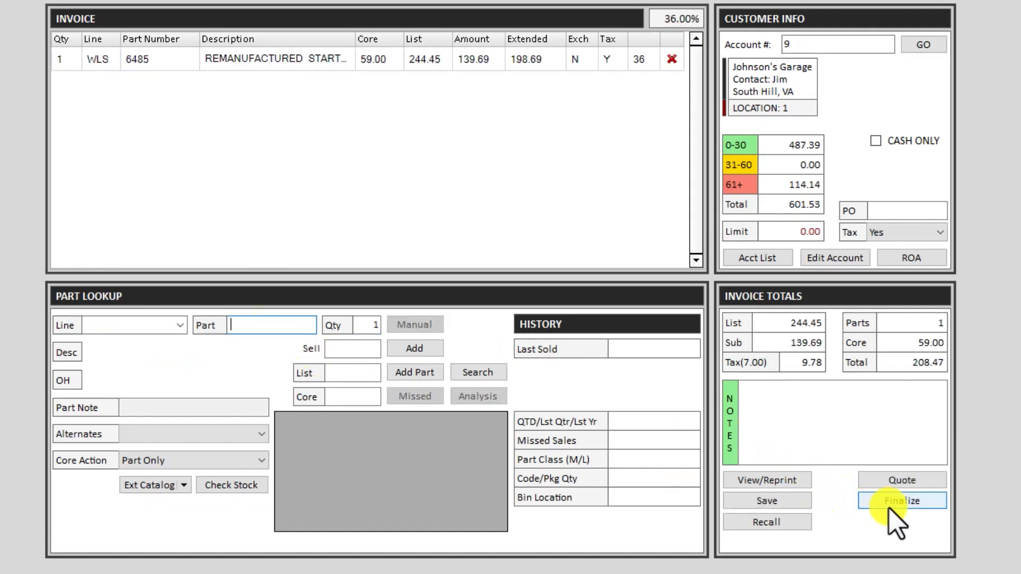
{"action": "left_click", "coordinate": [901, 501]}
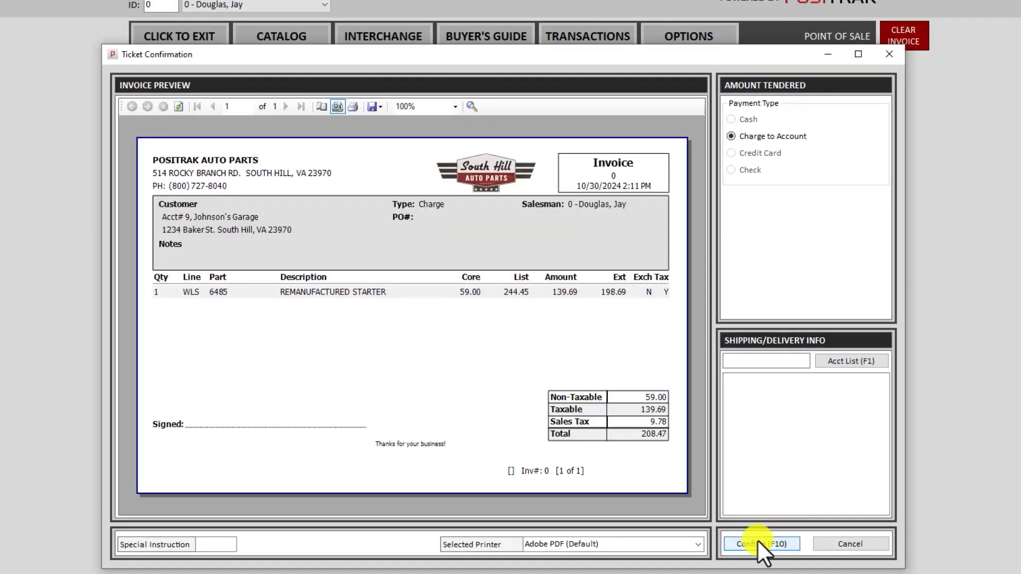
{"action": "left_click", "coordinate": [760, 544]}
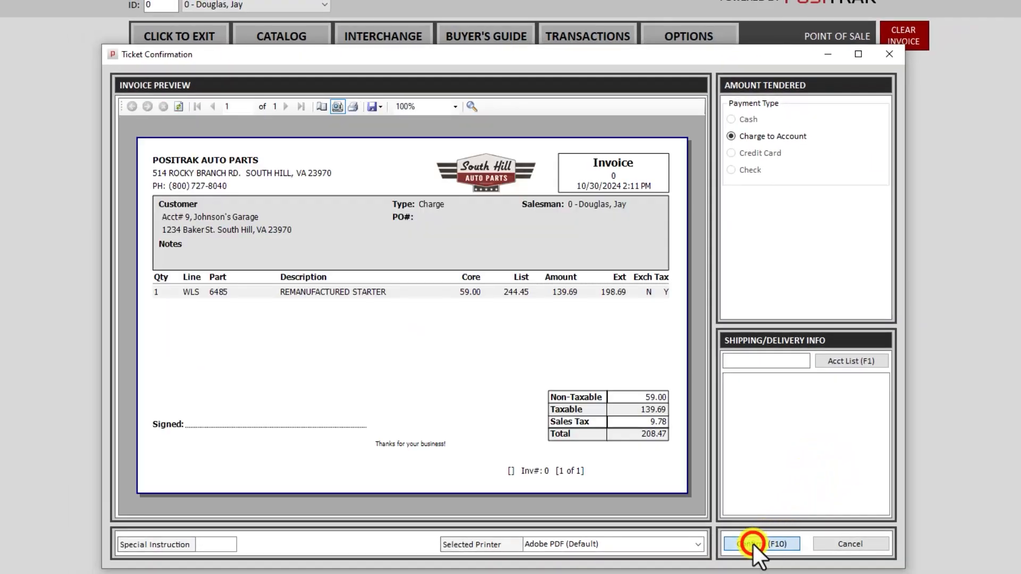
{"action": "left_click", "coordinate": [760, 543]}
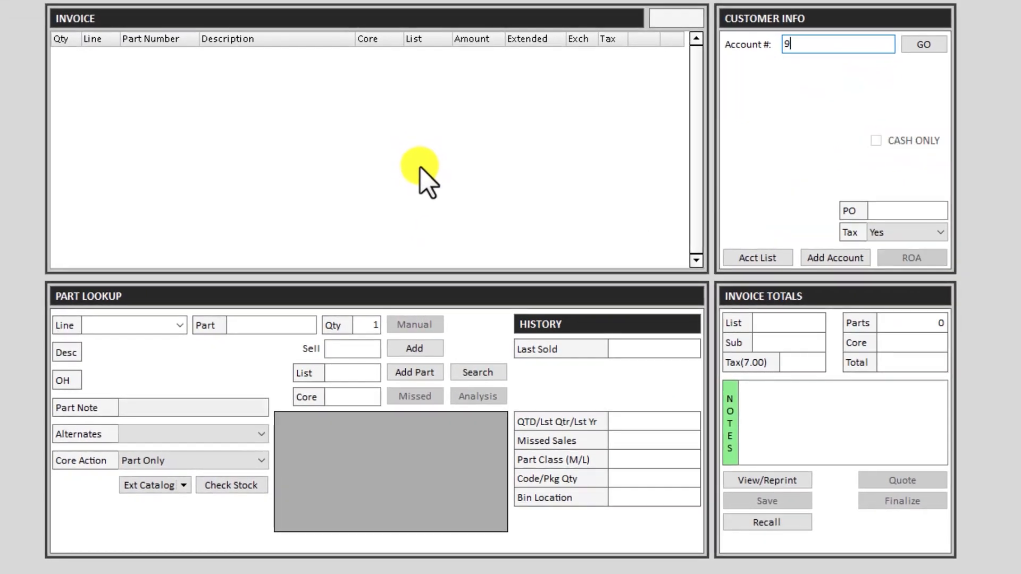
Step: Enter part 6485 with a core-return quantity and add the -59.00 credit line
{"action": "left_click", "coordinate": [922, 43]}
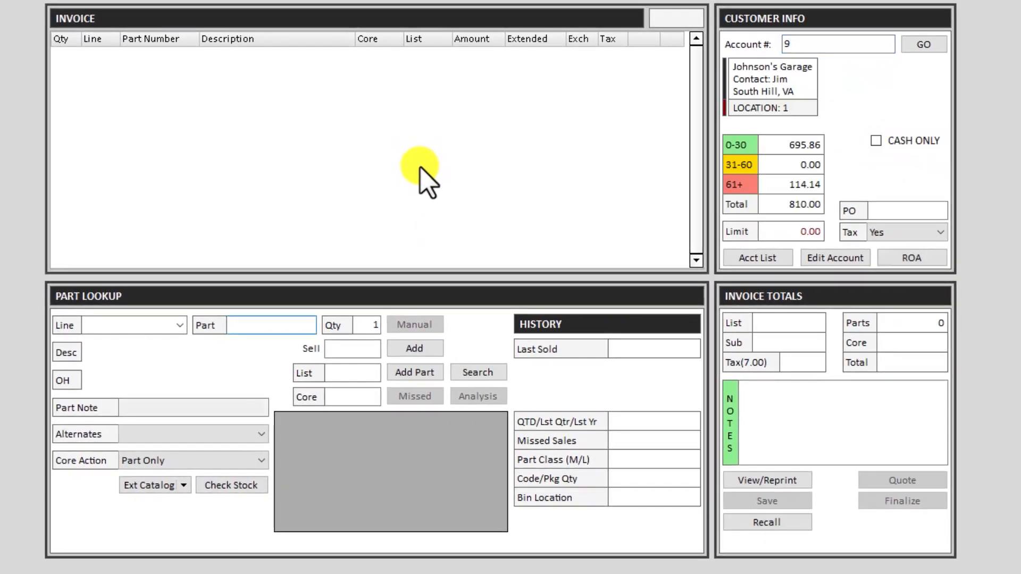
{"action": "type", "text": "6485"}
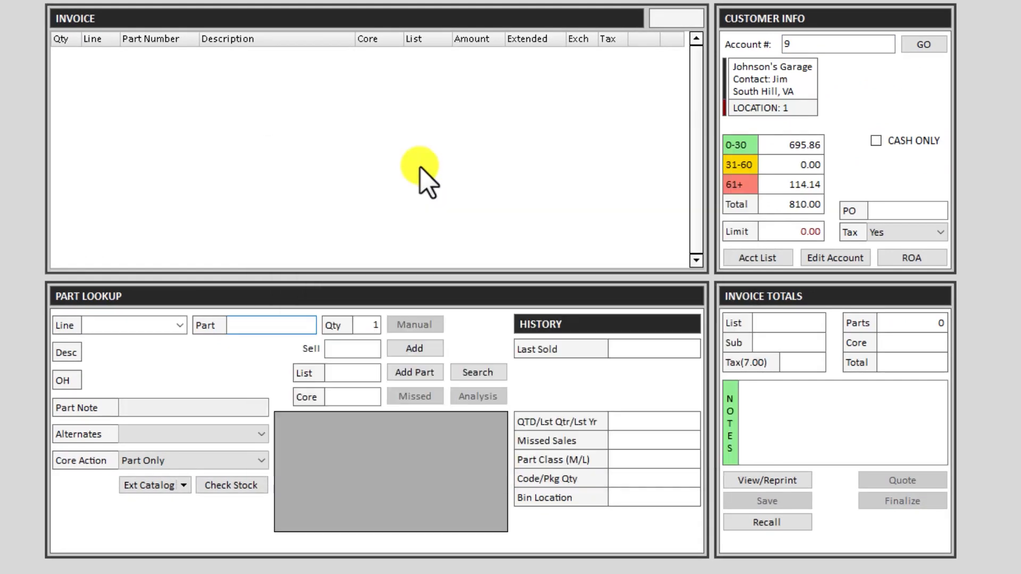
{"action": "type", "text": "6485"}
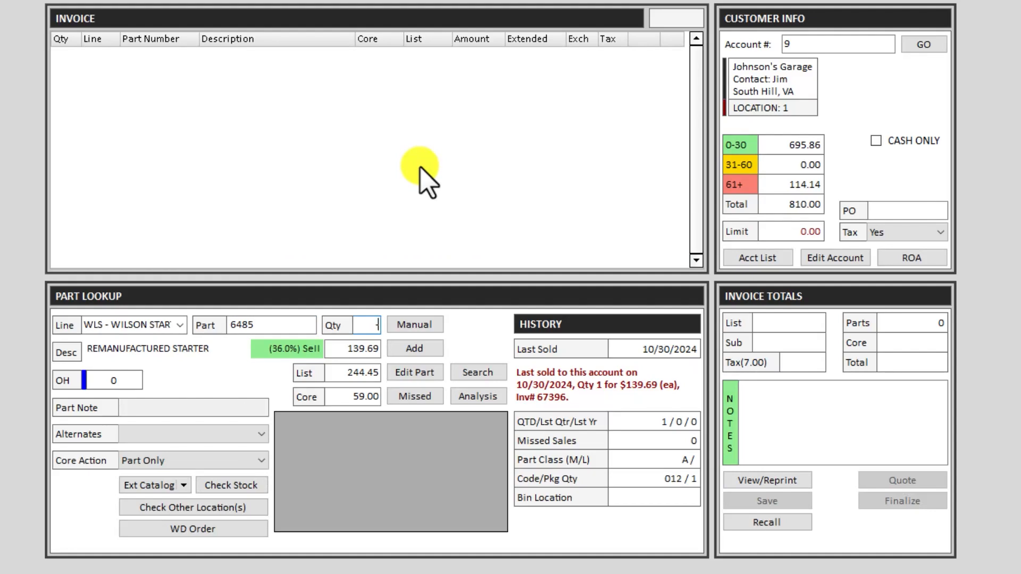
{"action": "type", "text": "1"}
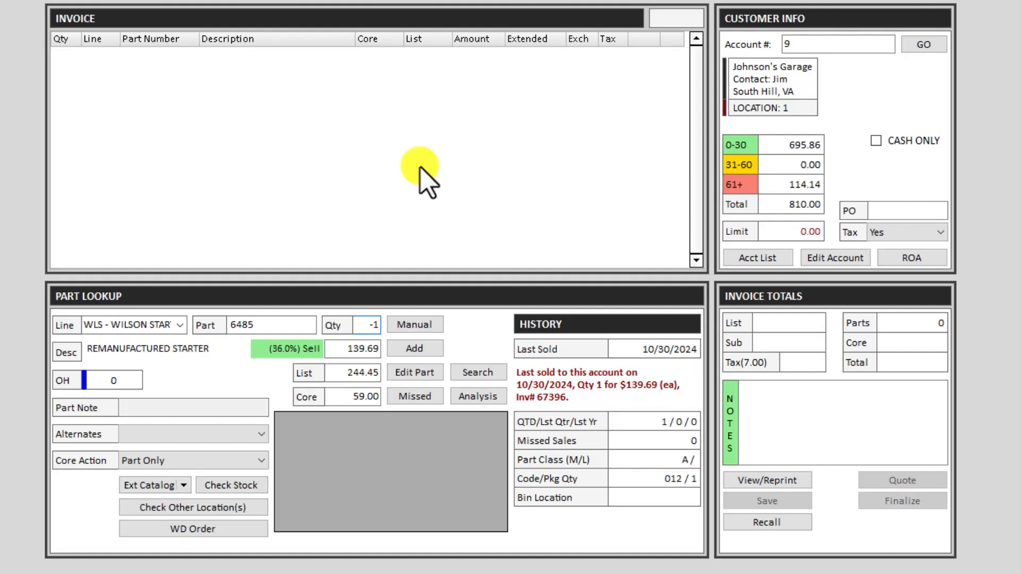
{"action": "type", "text": "0"}
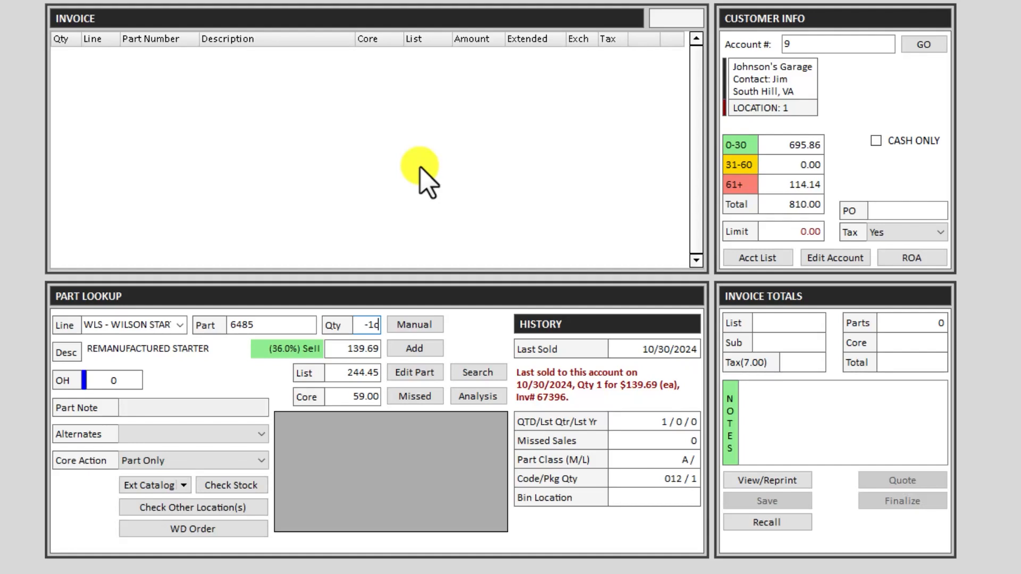
{"action": "left_click", "coordinate": [414, 348]}
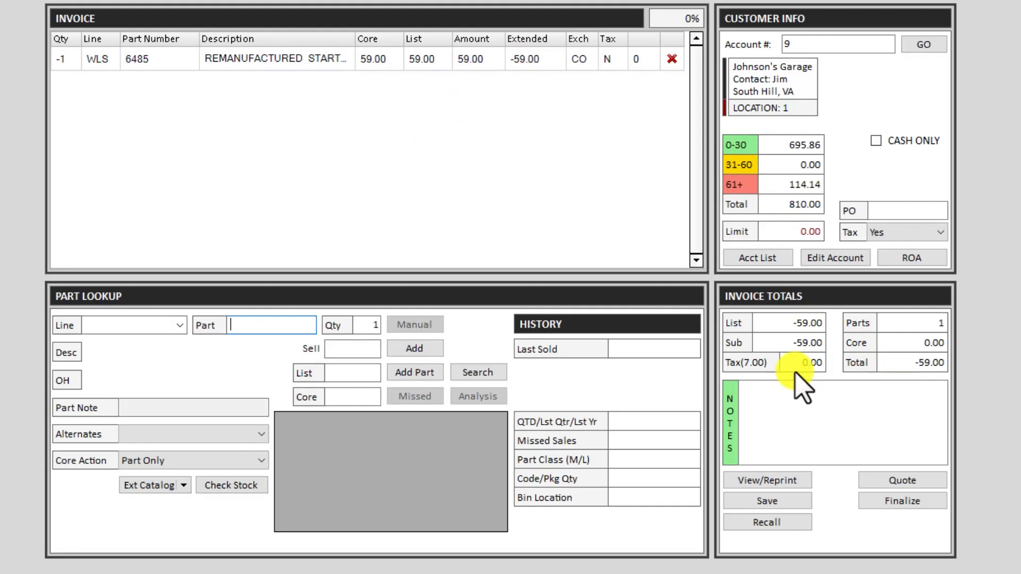
{"action": "mouse_move", "coordinate": [1006, 336]}
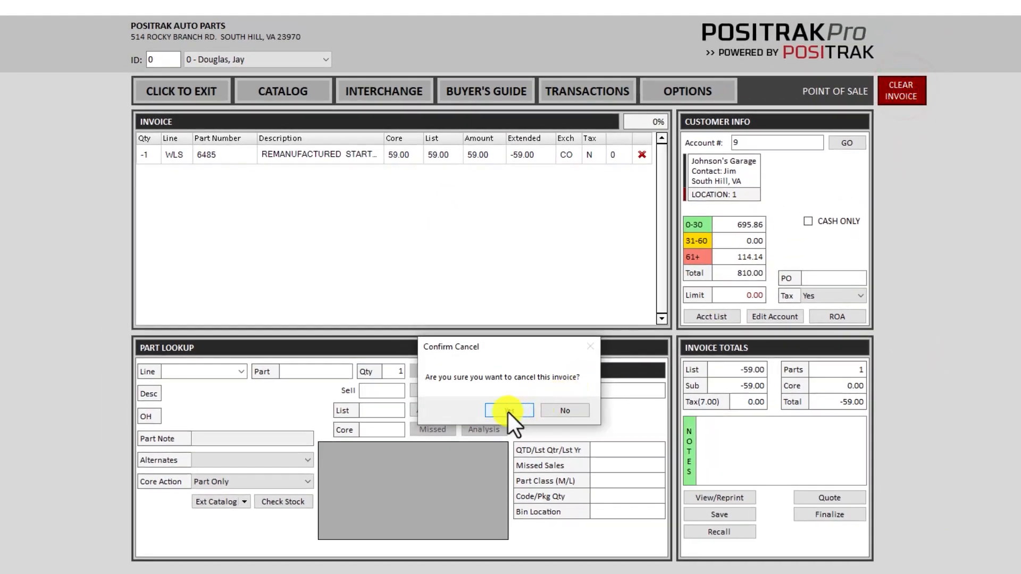
Step: Confirm cancelling the core return invoice
{"action": "left_click", "coordinate": [508, 410]}
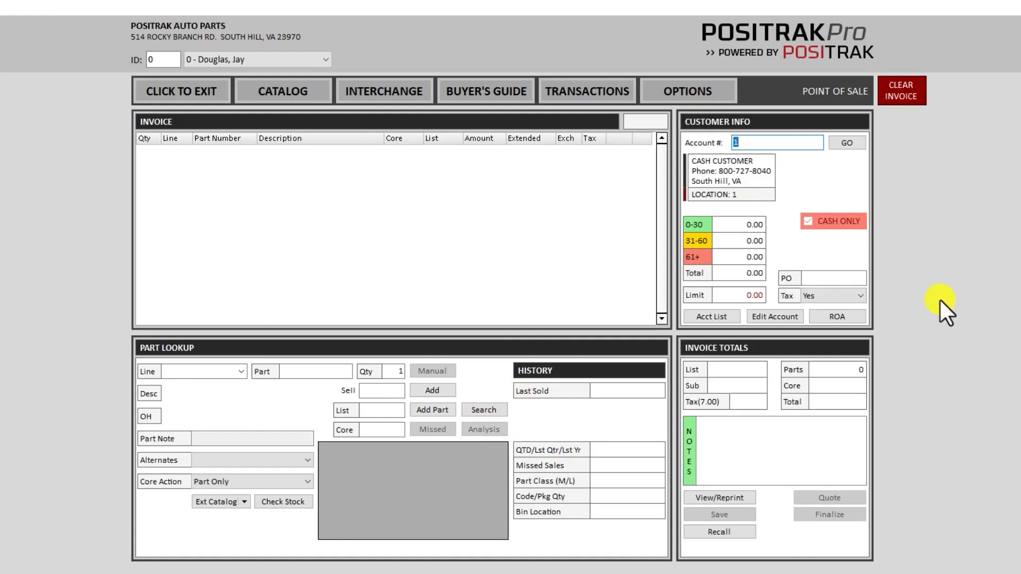
{"action": "mouse_move", "coordinate": [939, 308]}
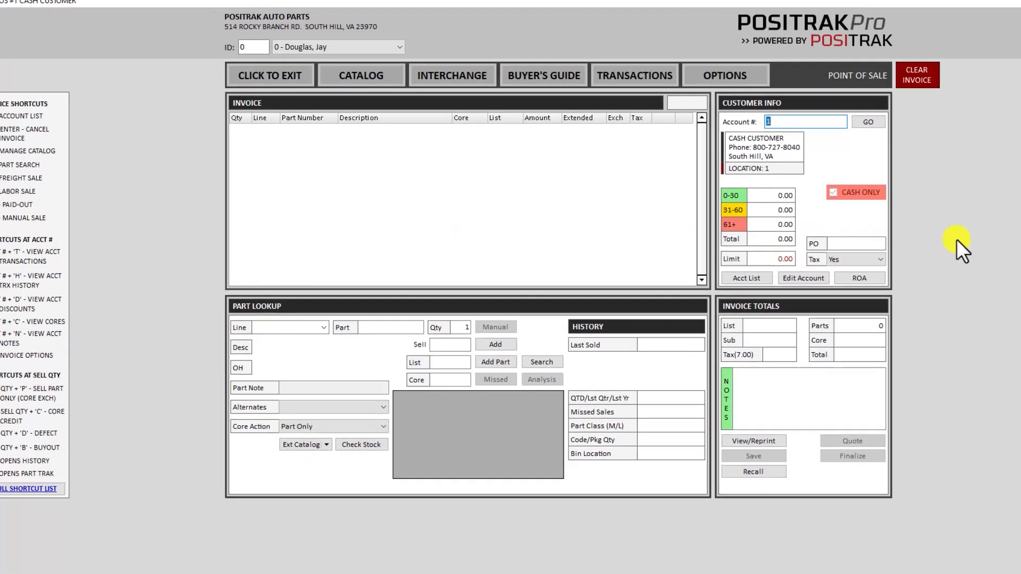
Step: Add a manual item described 'MANUAL SALE ITEM' at sell price 4.99 to the invoice
{"action": "left_click", "coordinate": [495, 327]}
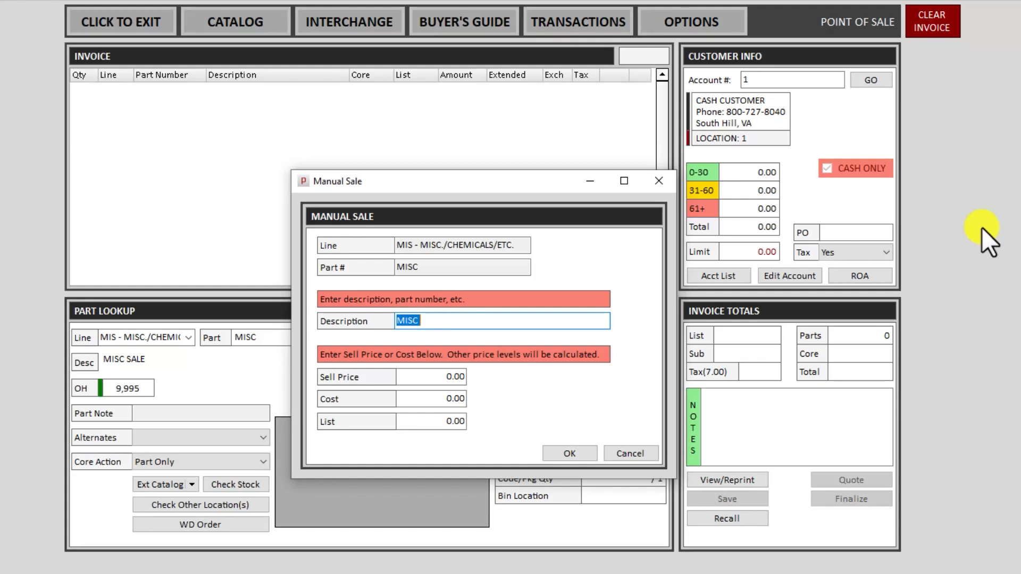
{"action": "type", "text": "MANUAL"}
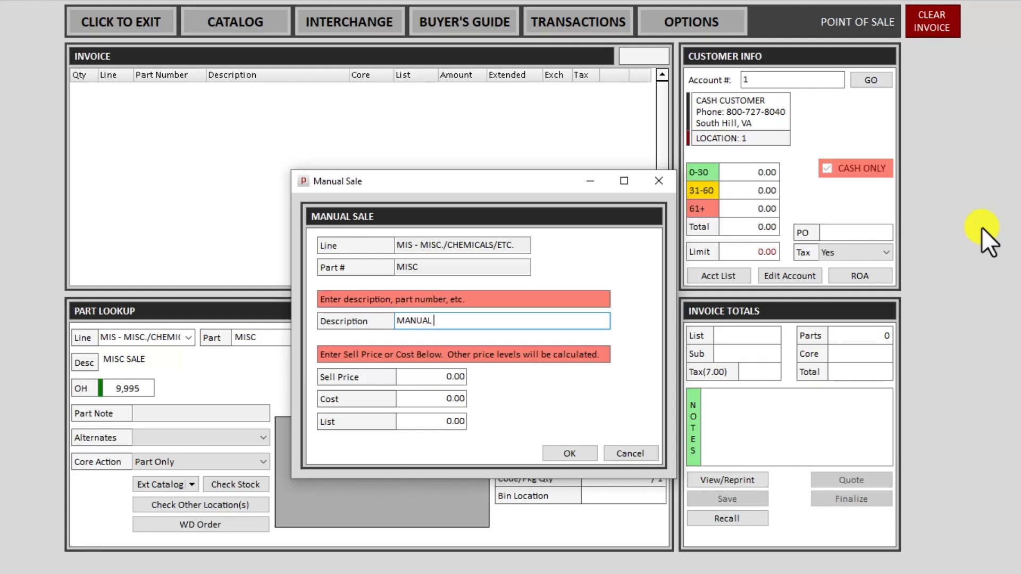
{"action": "type", "text": "SALE ITEM"}
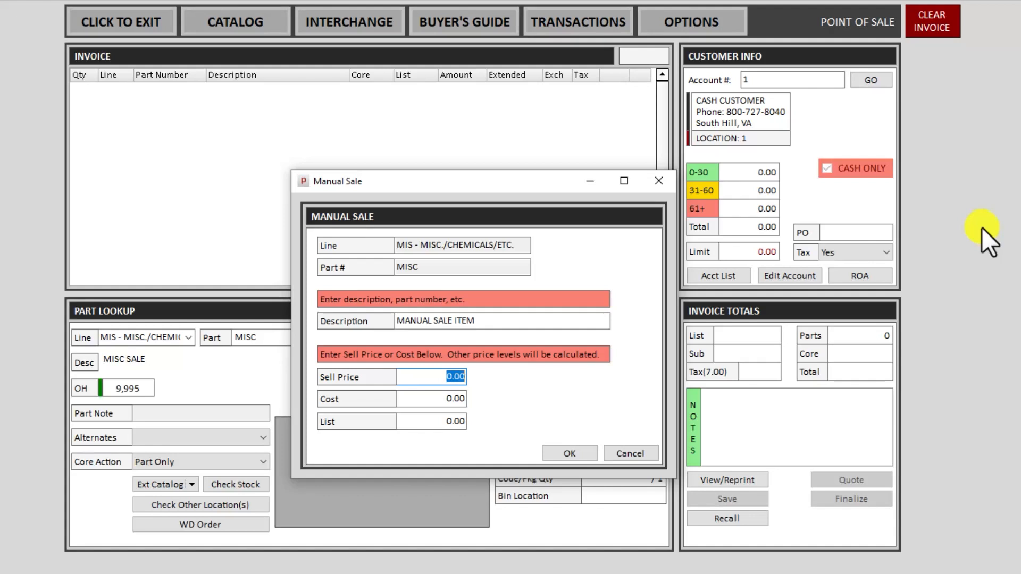
{"action": "type", "text": "4.99"}
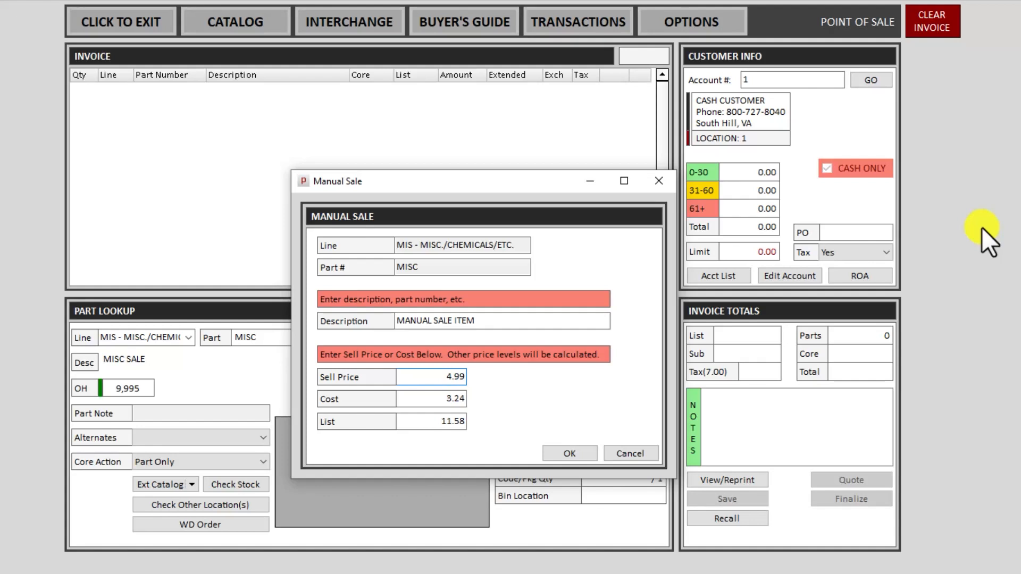
{"action": "left_click", "coordinate": [423, 400]}
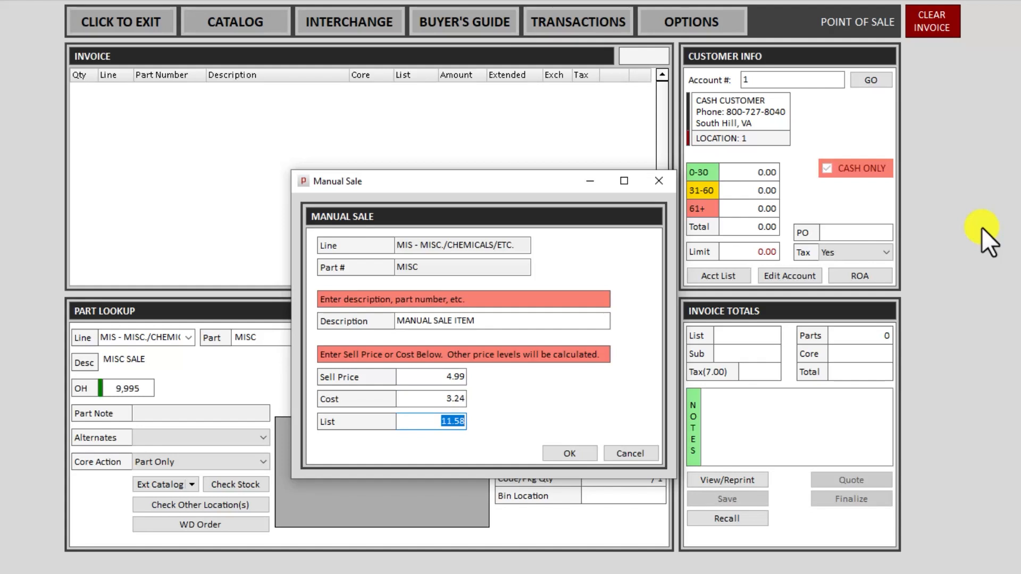
{"action": "left_click", "coordinate": [569, 453]}
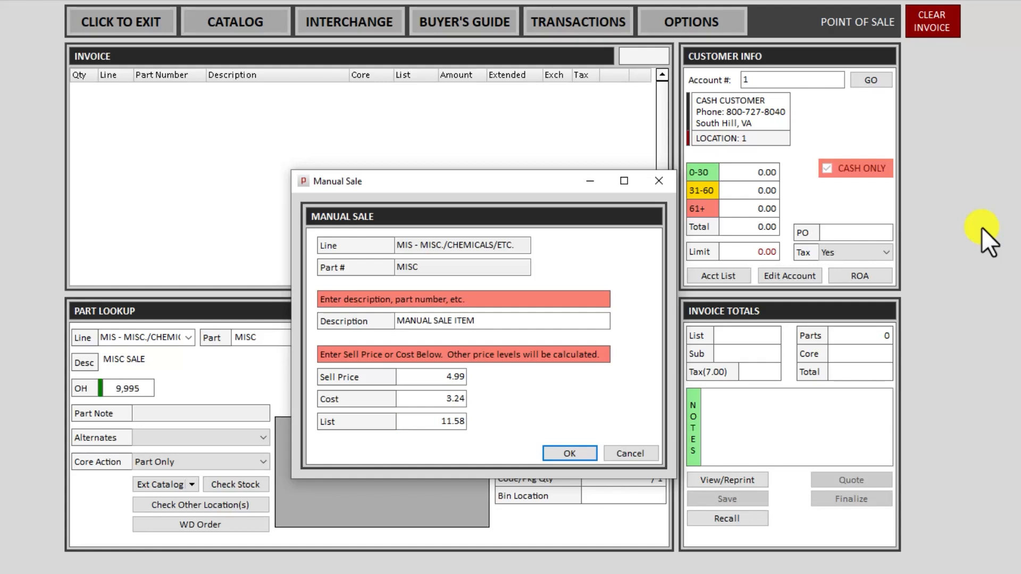
{"action": "left_click", "coordinate": [568, 452]}
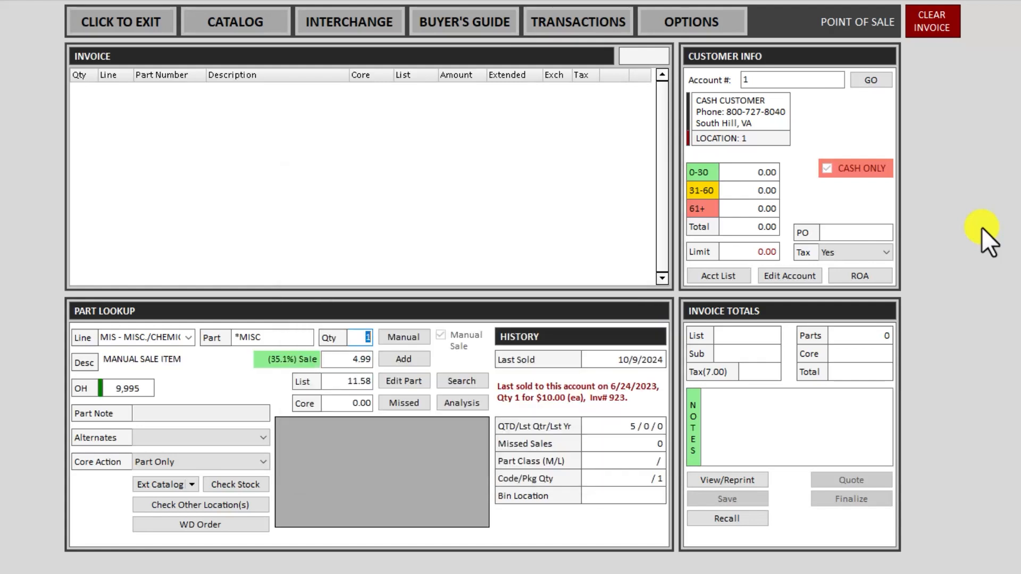
{"action": "left_click", "coordinate": [403, 359]}
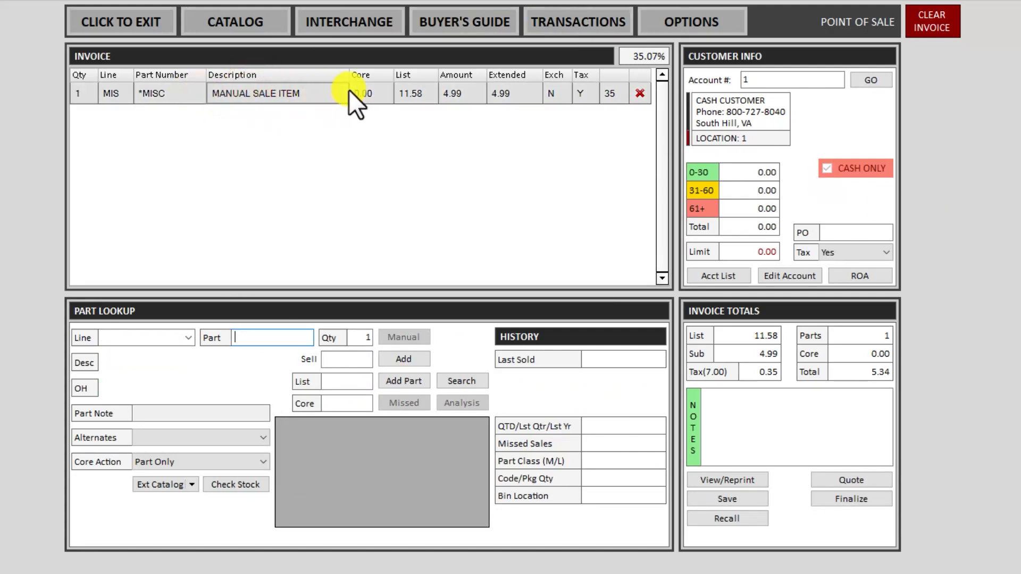
{"action": "mouse_move", "coordinate": [377, 221]}
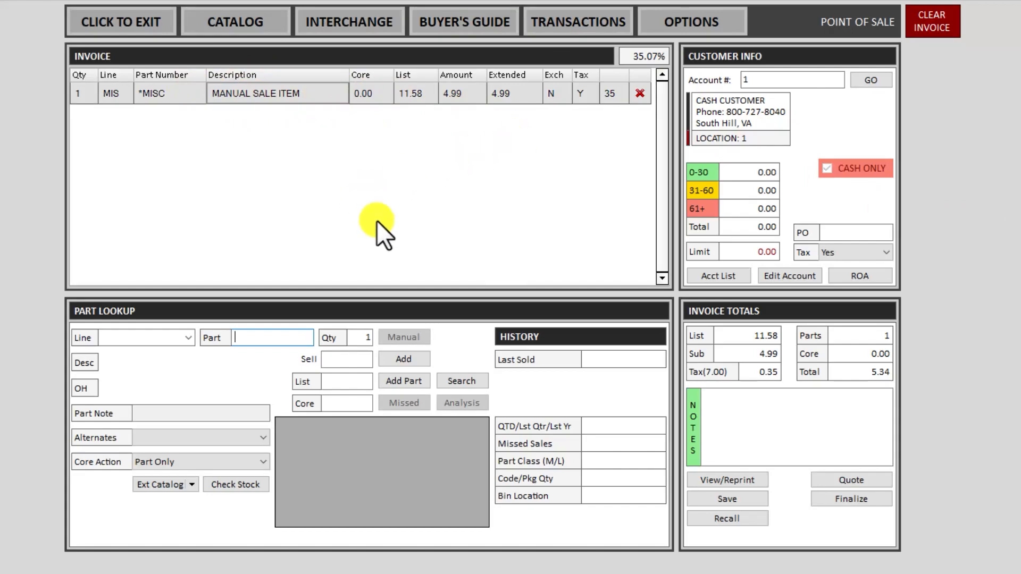